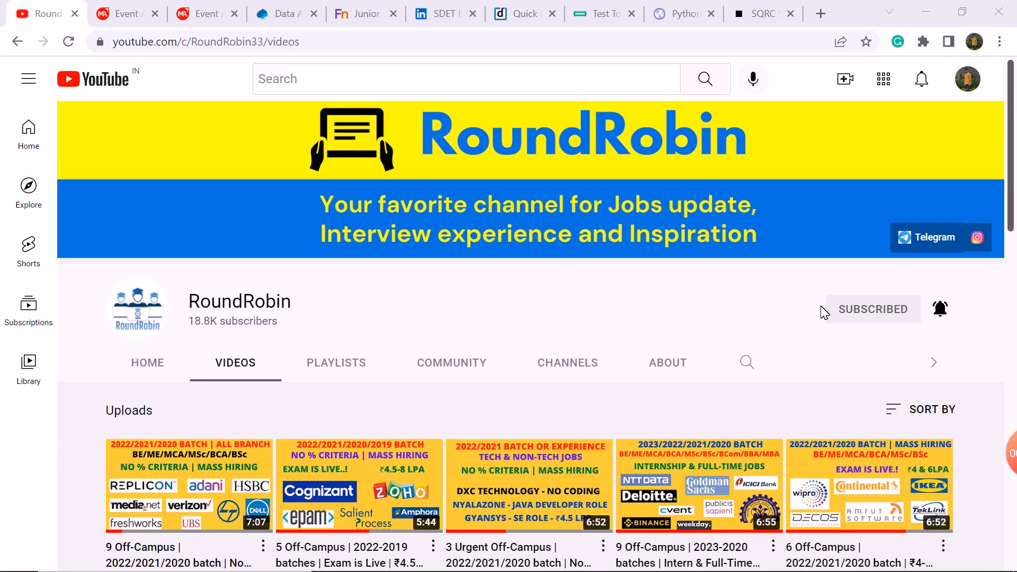
- Switch to the ColorTokens Engineering Graduates posting and scroll down to its eligibility criteria
scroll("down", 3)
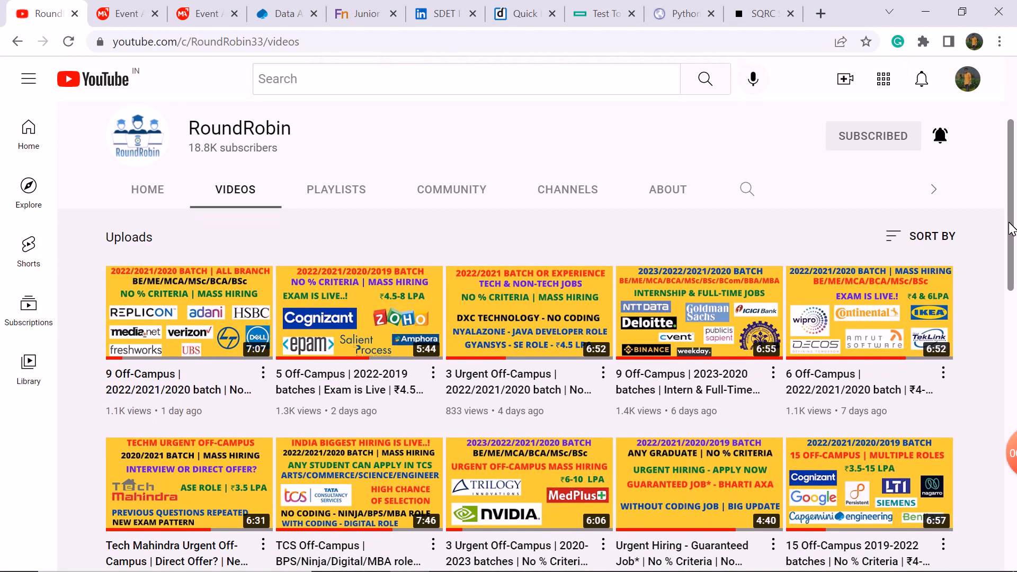
scroll("down", 3)
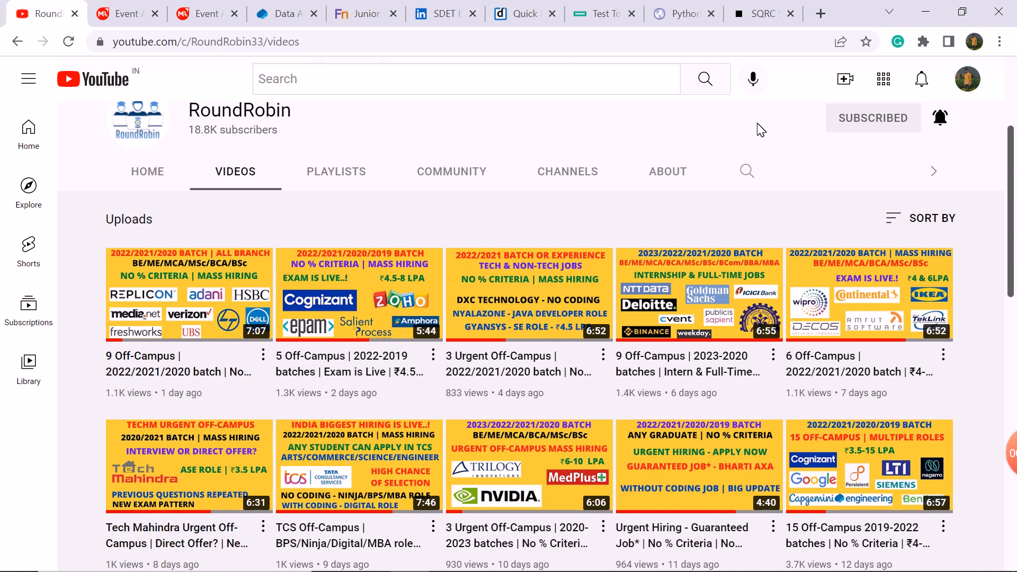
mouse_move(538, 220)
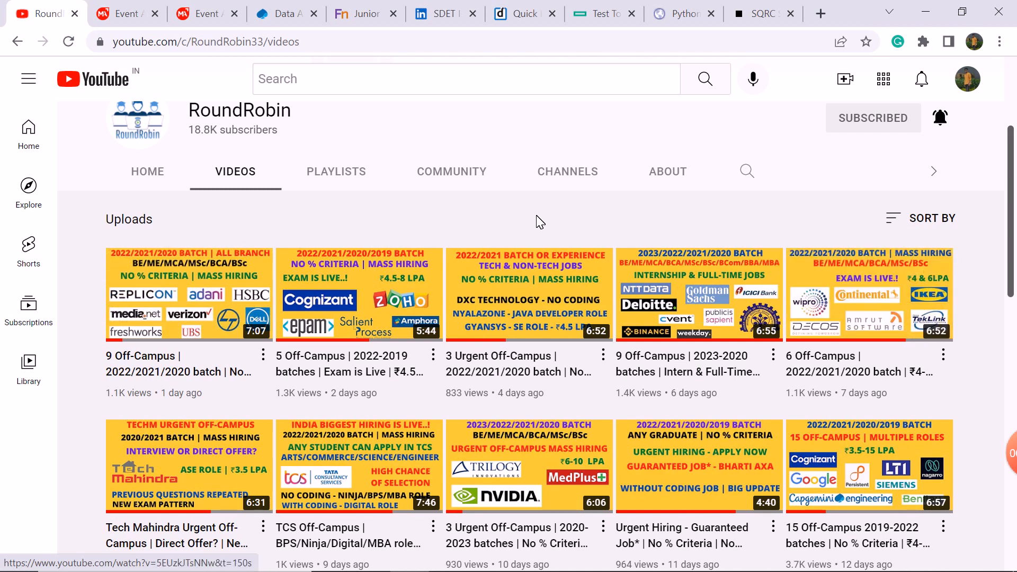
left_click(126, 12)
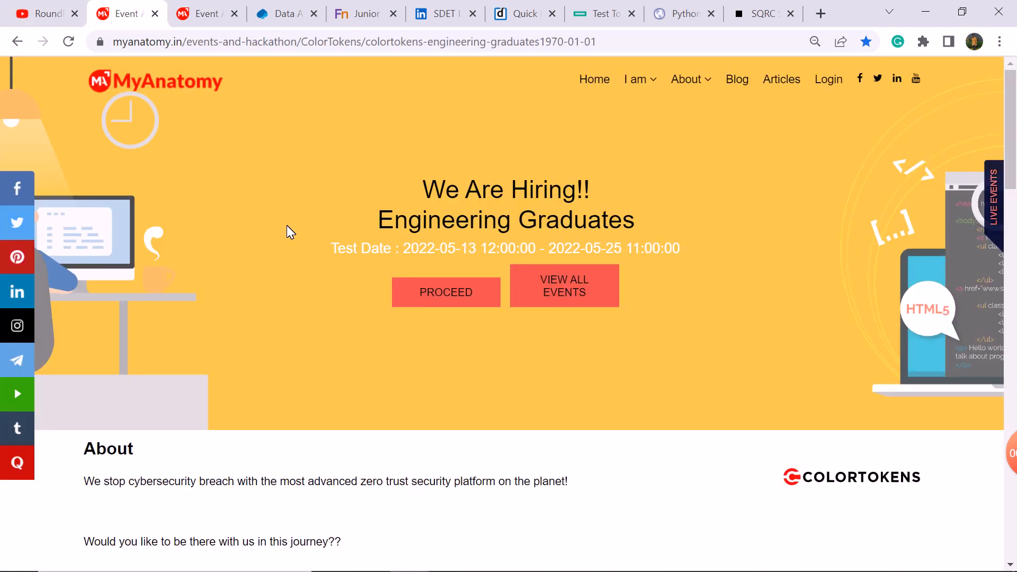
scroll("down", 3)
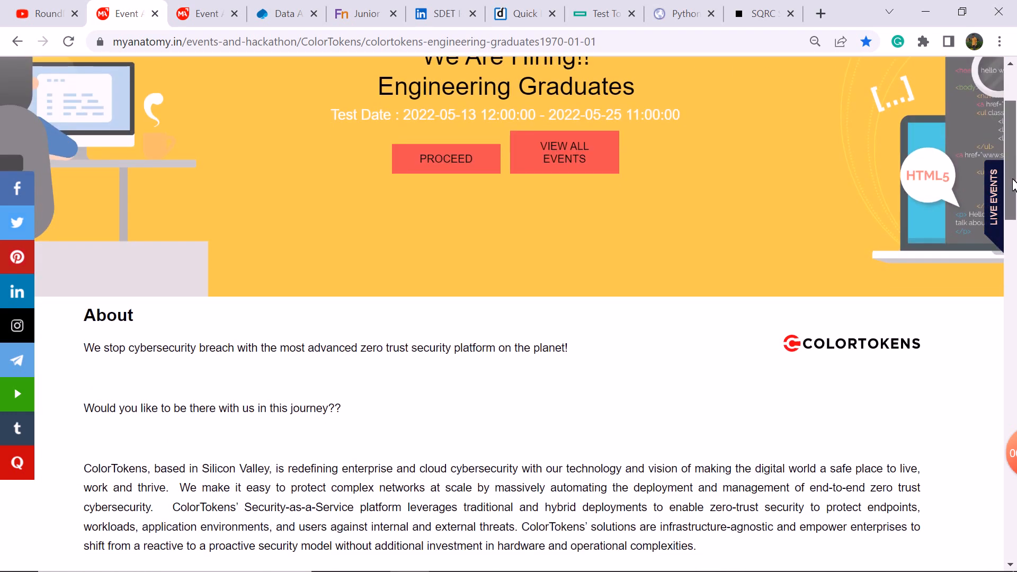
scroll("down", 3)
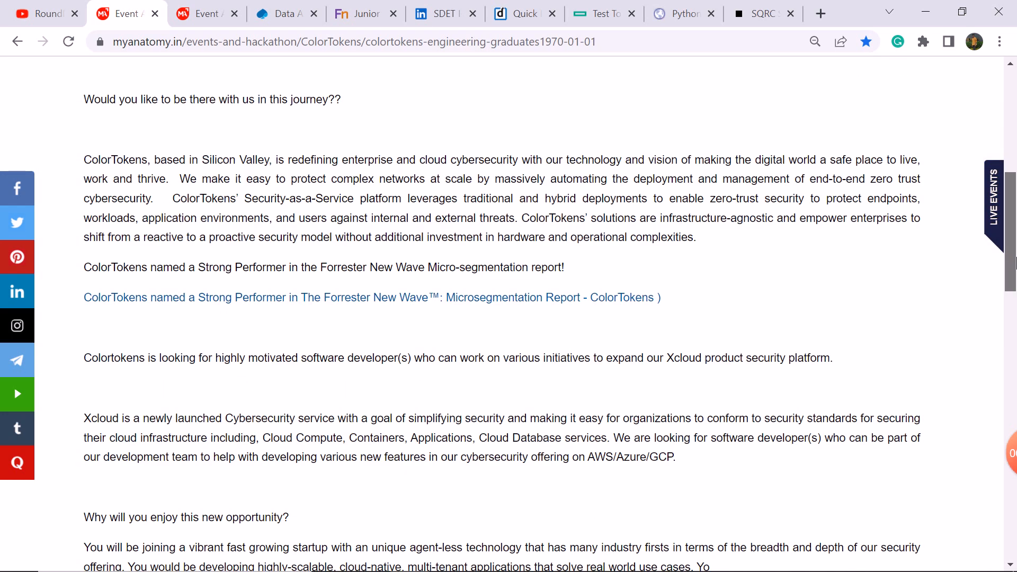
scroll("down", 3)
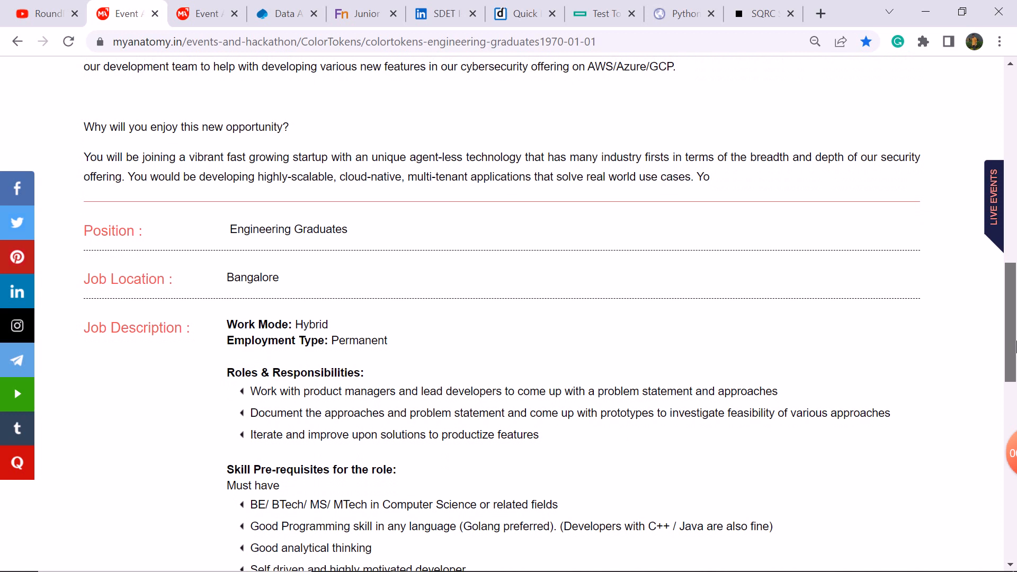
scroll("down", 3)
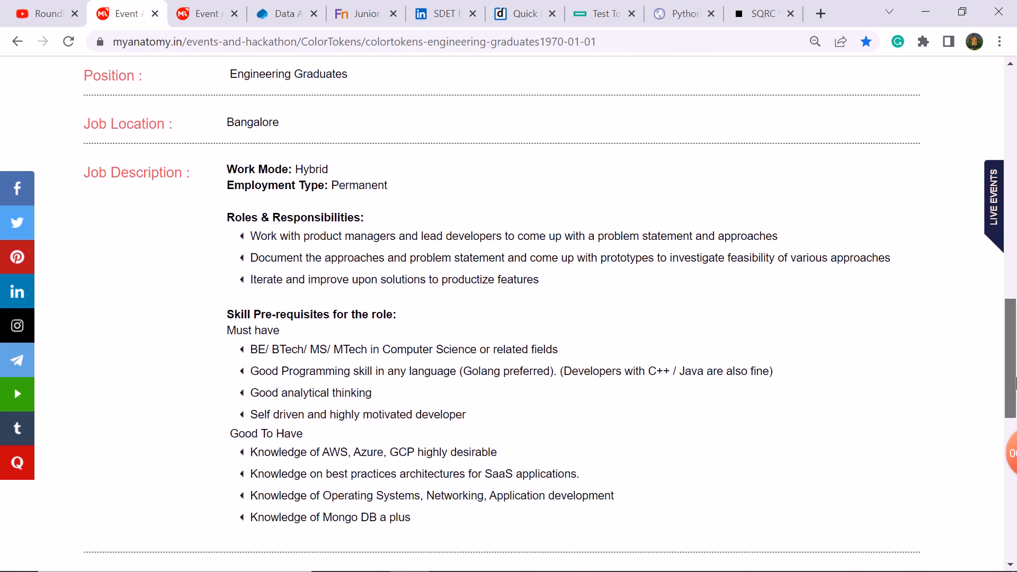
scroll("down", 3)
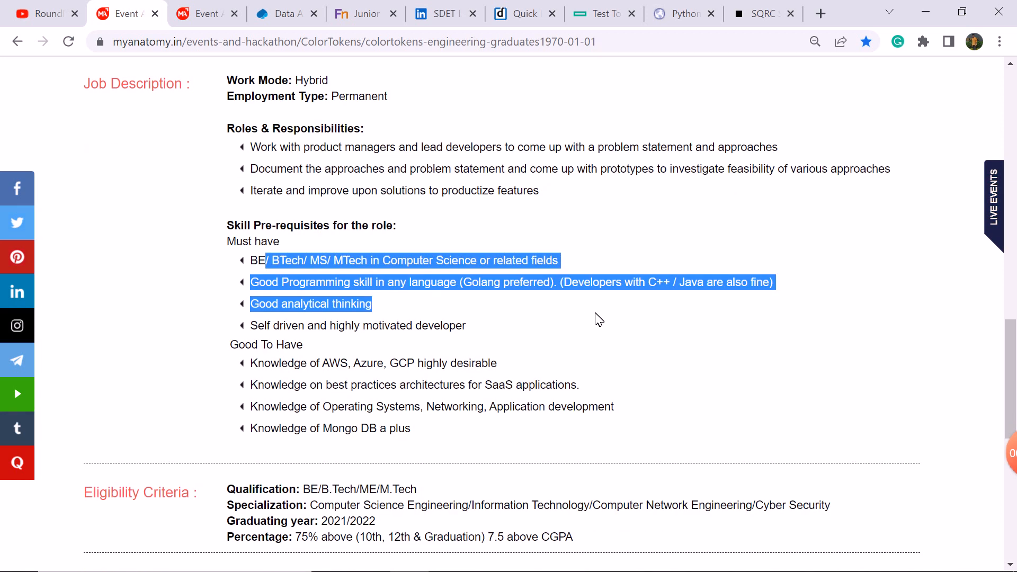
scroll("down", 3)
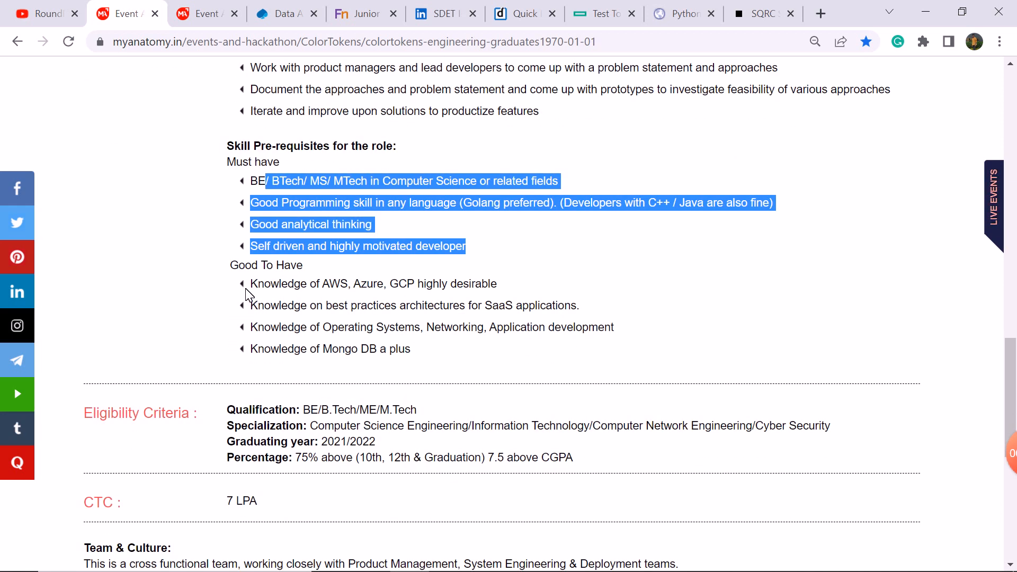
scroll("down", 3)
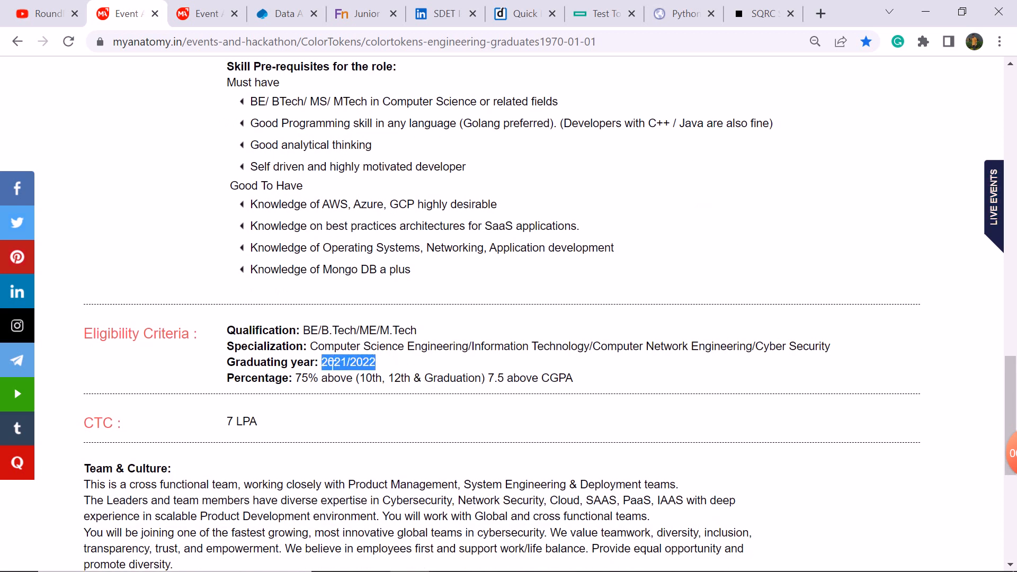
- Highlight the 75% percentage requirement and the 7 LPA salary figure
double_click(306, 378)
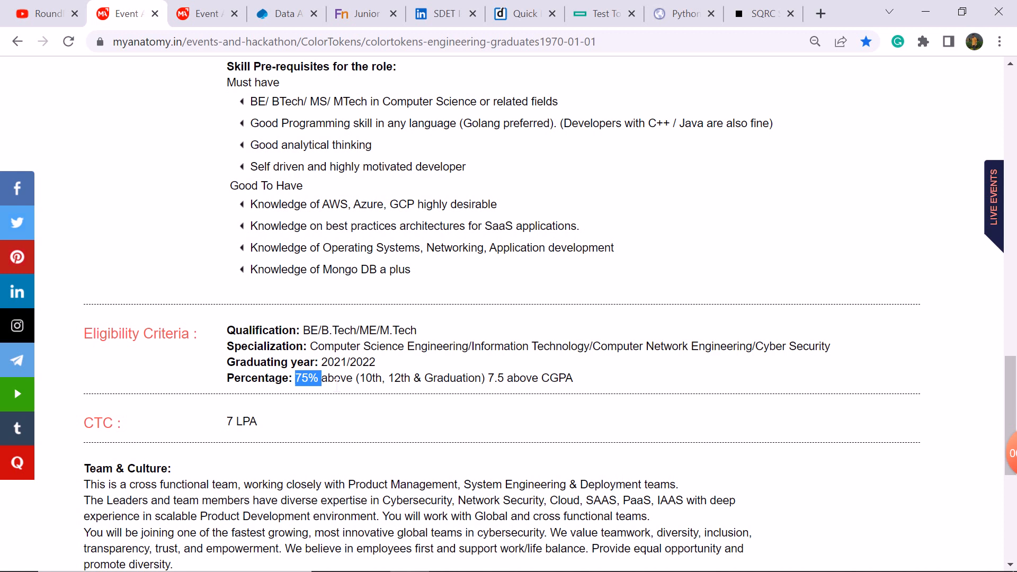
double_click(241, 421)
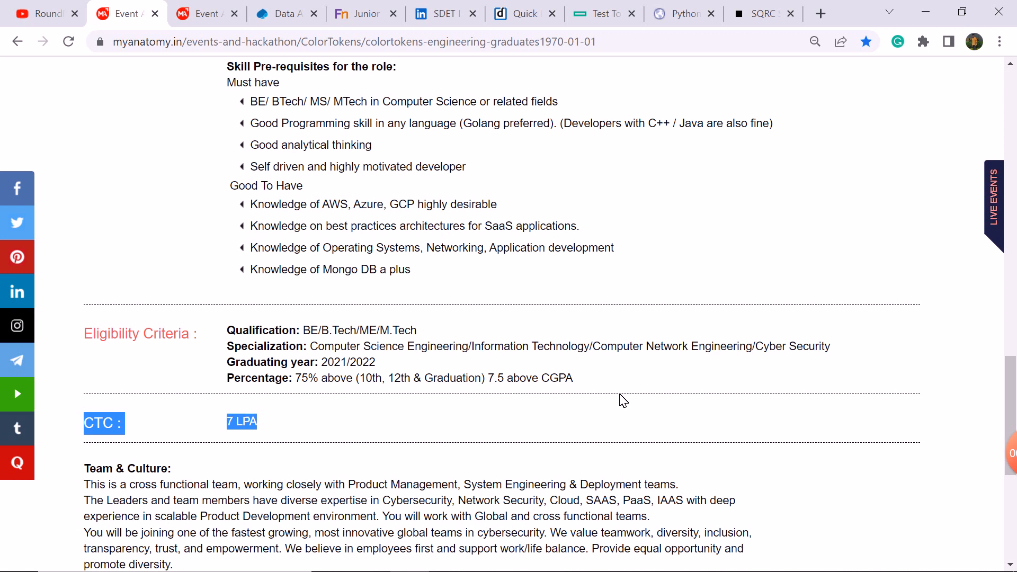
scroll("down", 3)
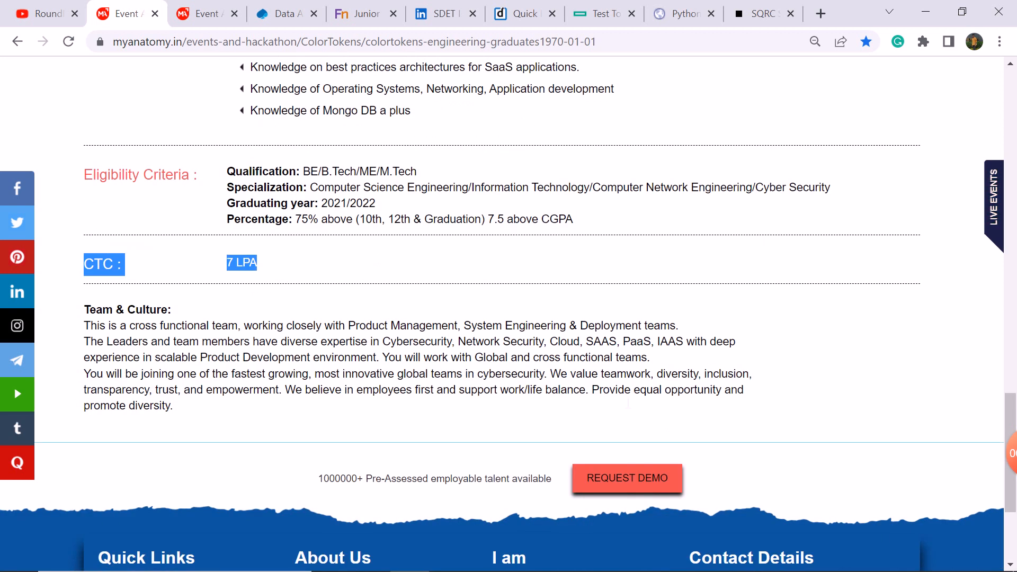
scroll("up", 3)
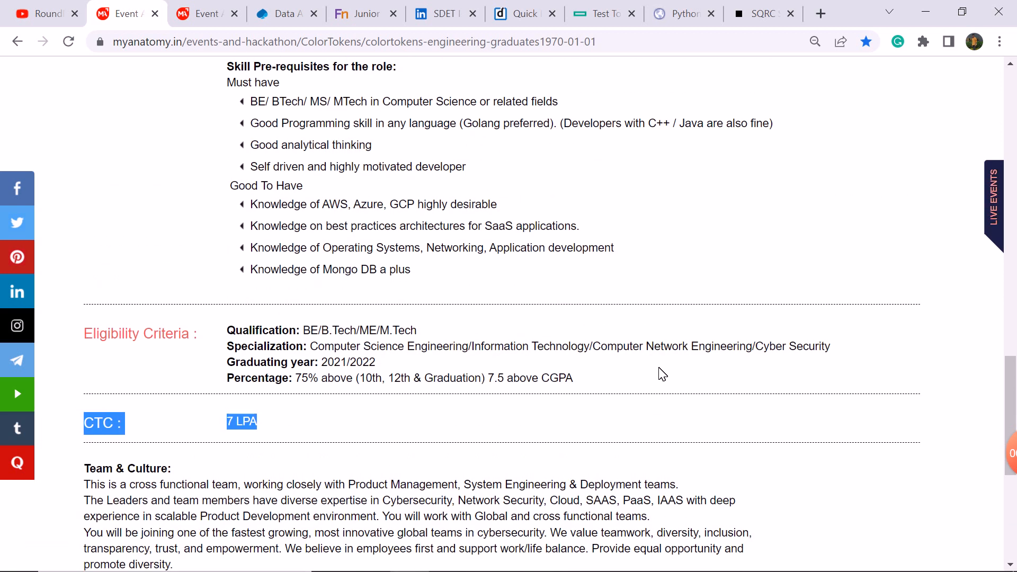
mouse_move(857, 242)
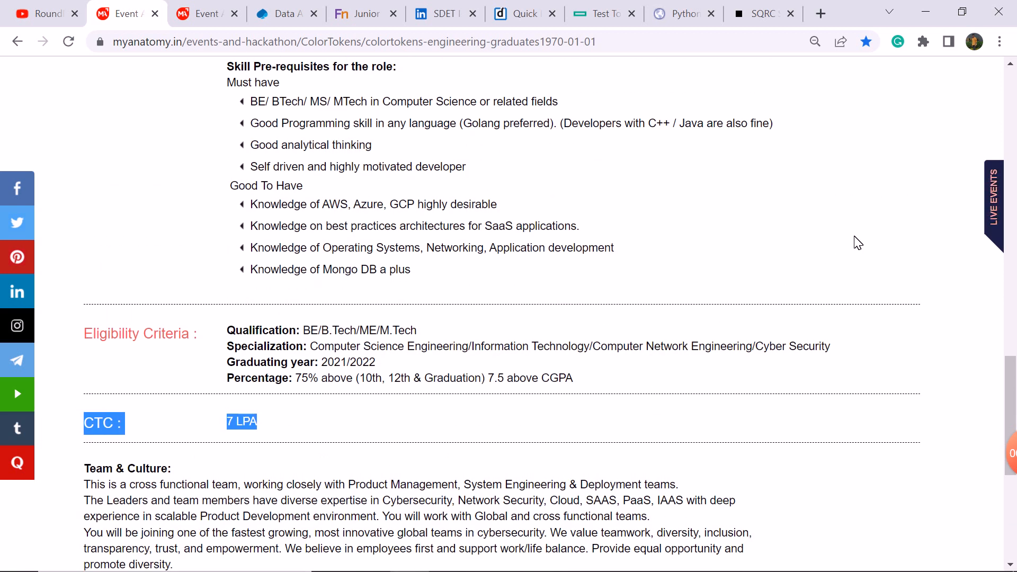
- Clear the salary highlight and highlight the required graduating year 2021/2022
left_click(750, 253)
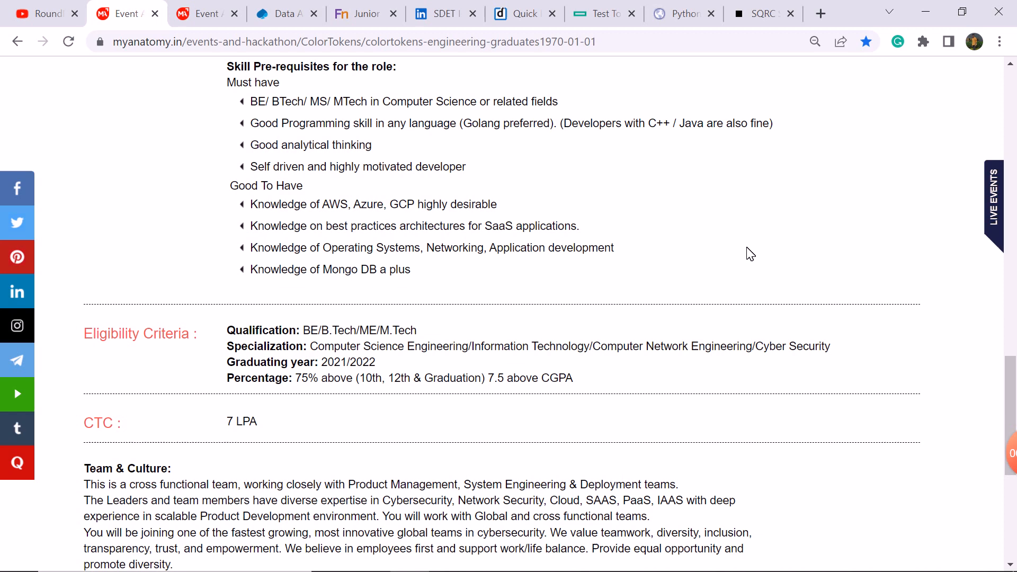
scroll("up", 3)
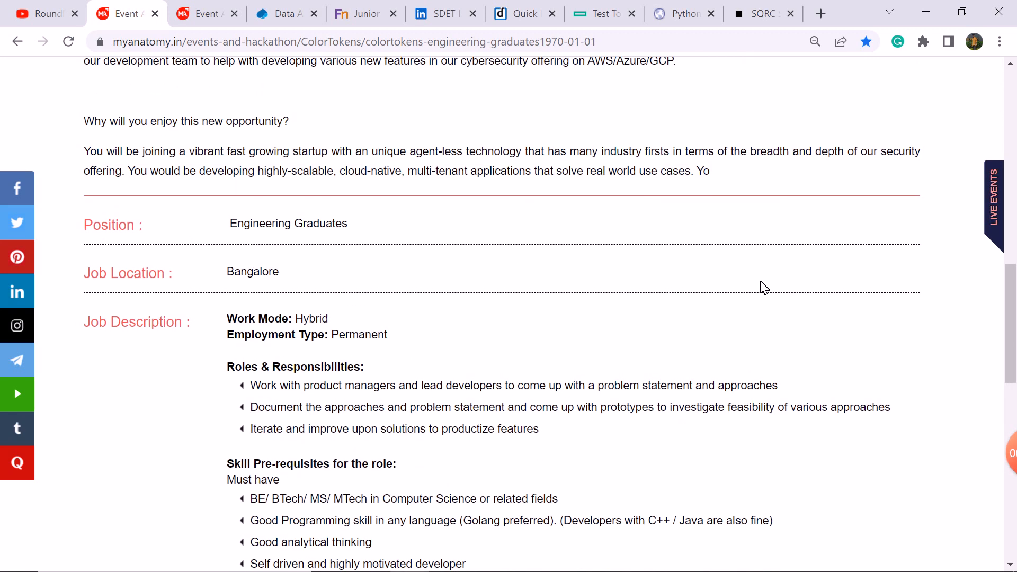
scroll("up", 3)
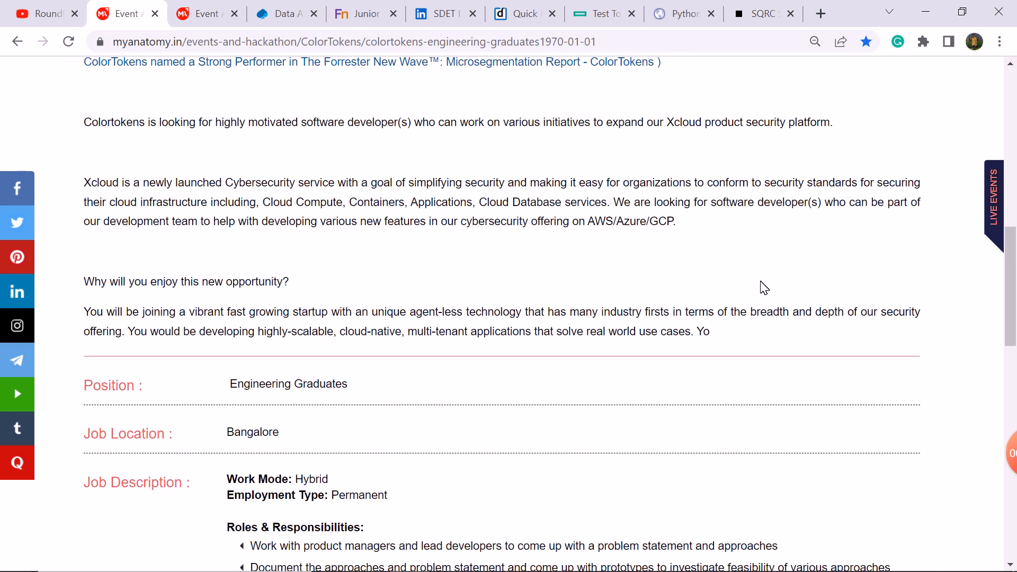
scroll("up", 3)
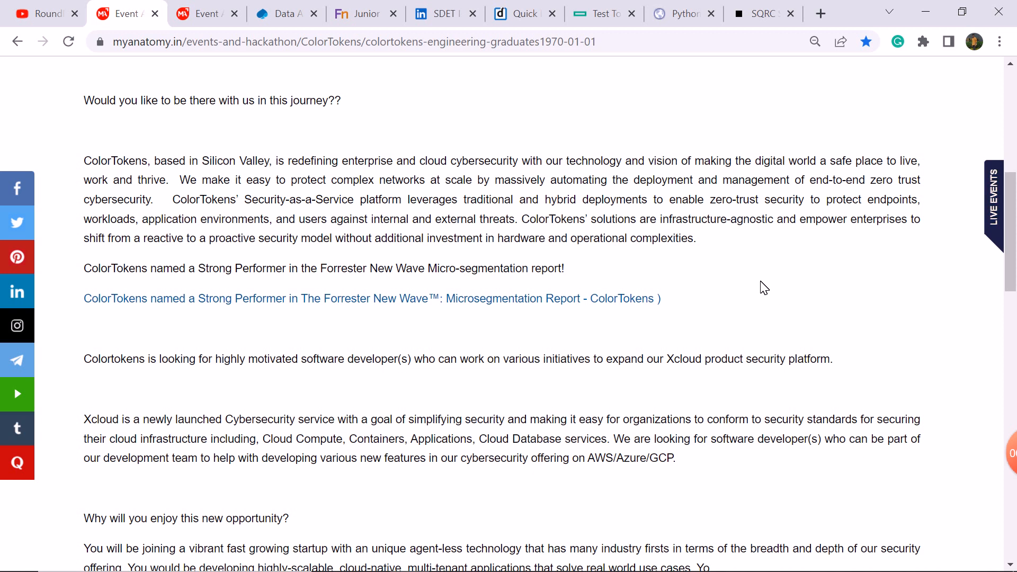
scroll("up", 3)
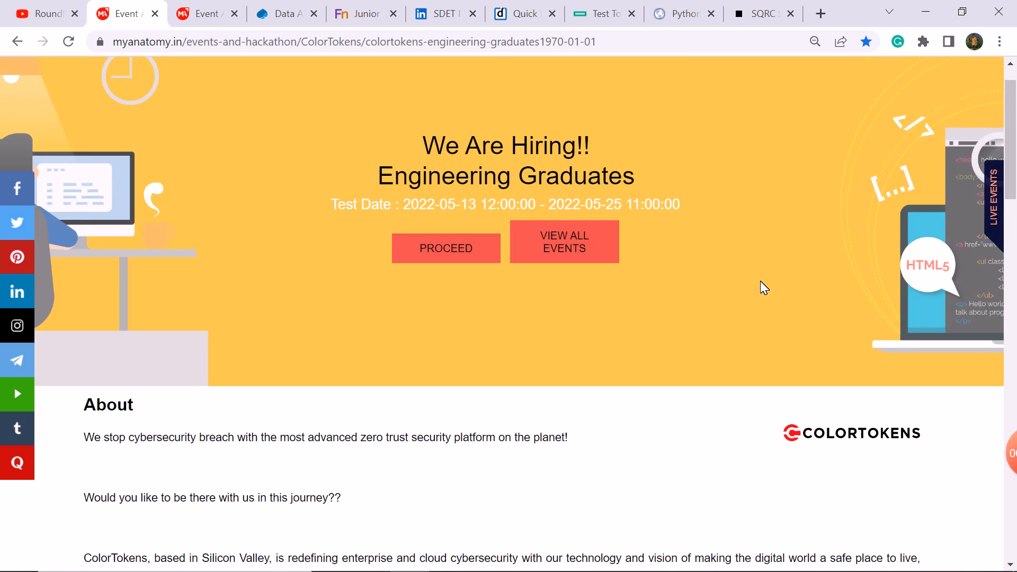
scroll("down", 3)
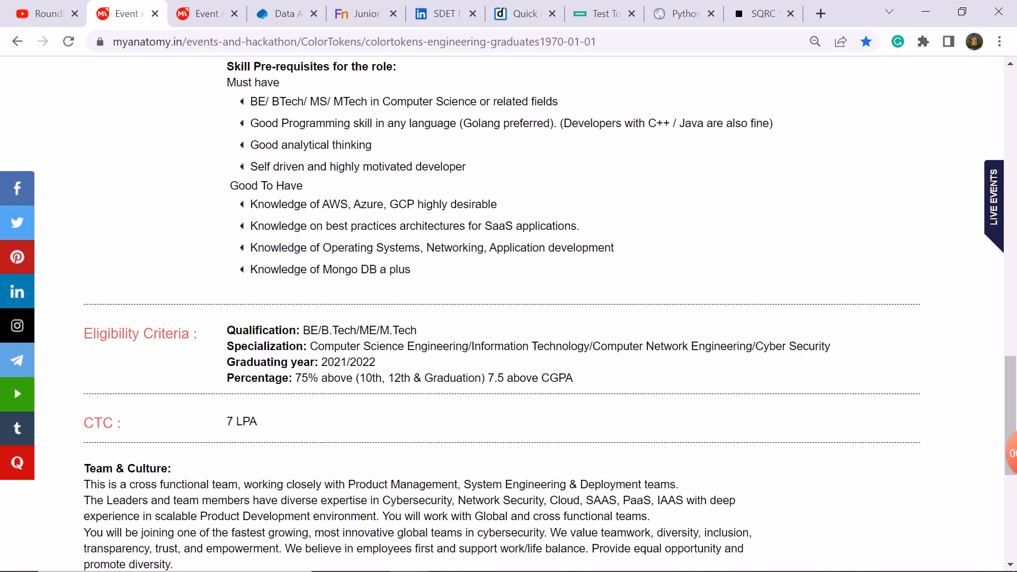
double_click(349, 361)
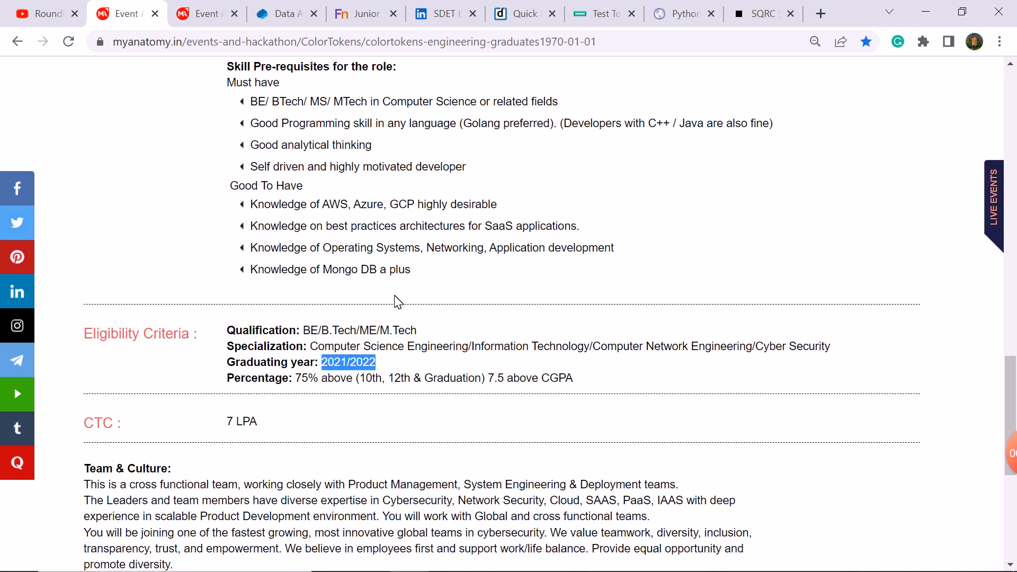
- View the Replicon QA Intern Engineer posting, highlight its title, then return to RoundRobin videos
left_click(206, 13)
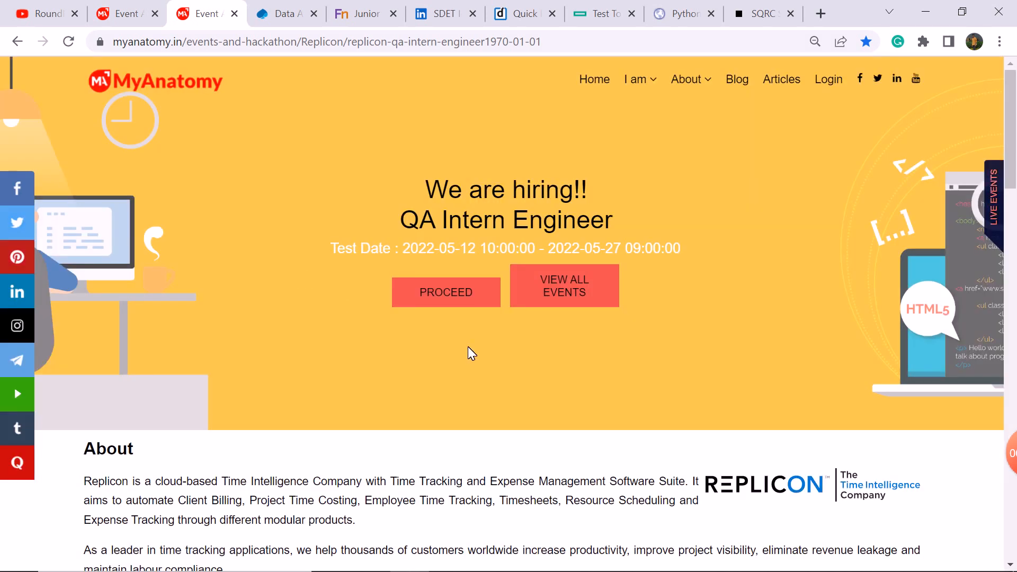
mouse_move(398, 241)
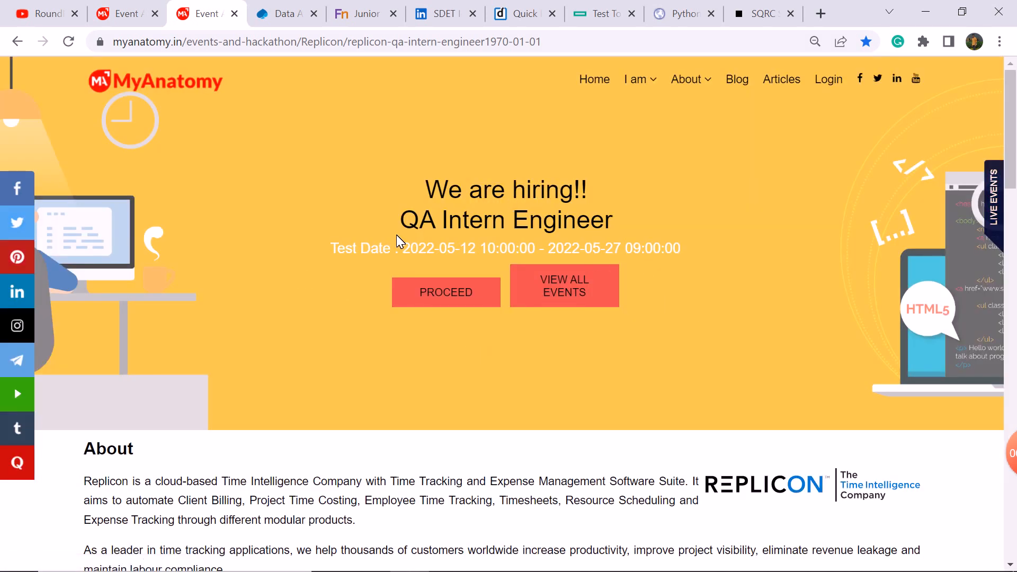
double_click(505, 219)
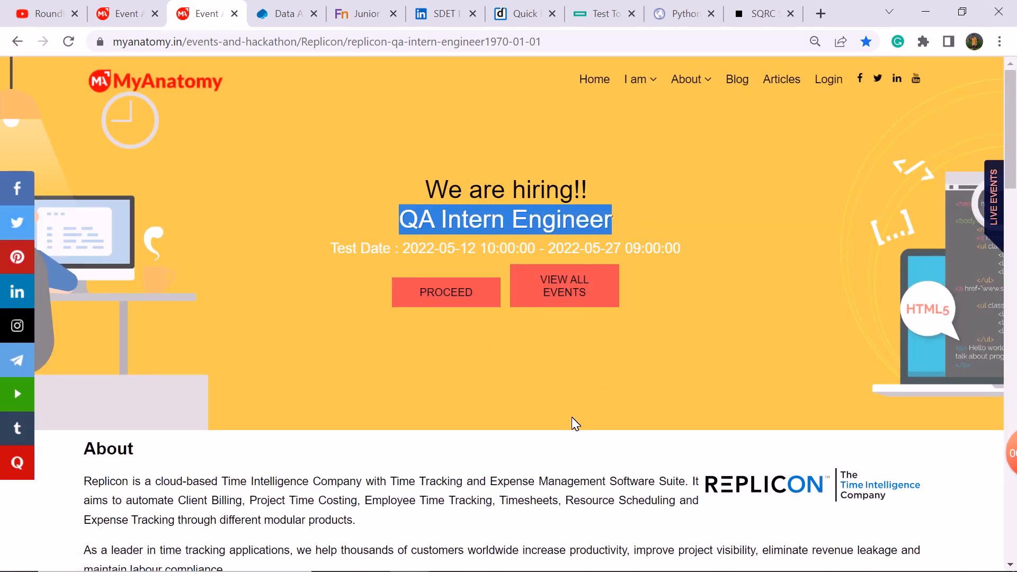
left_click(45, 13)
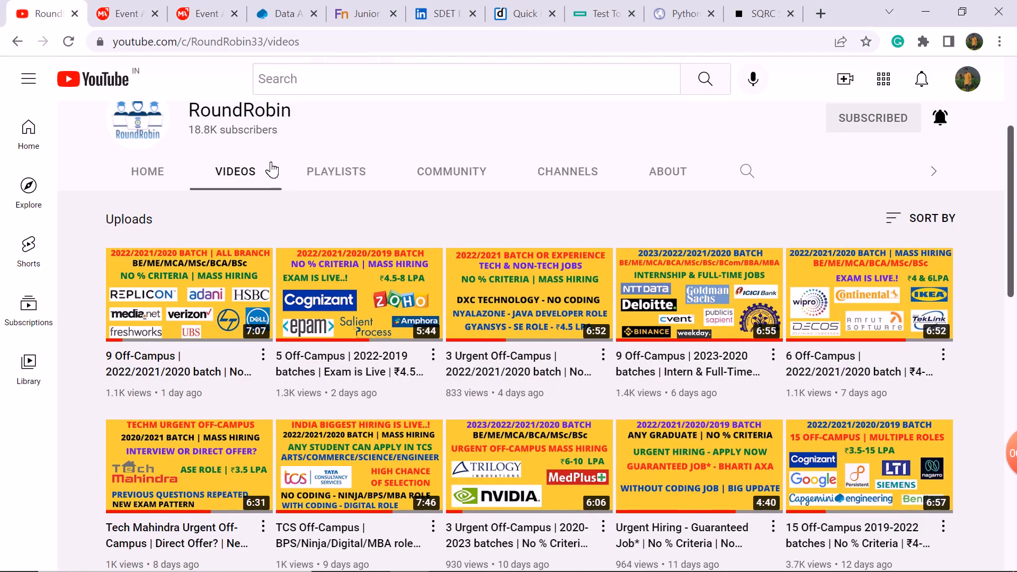
mouse_move(188, 295)
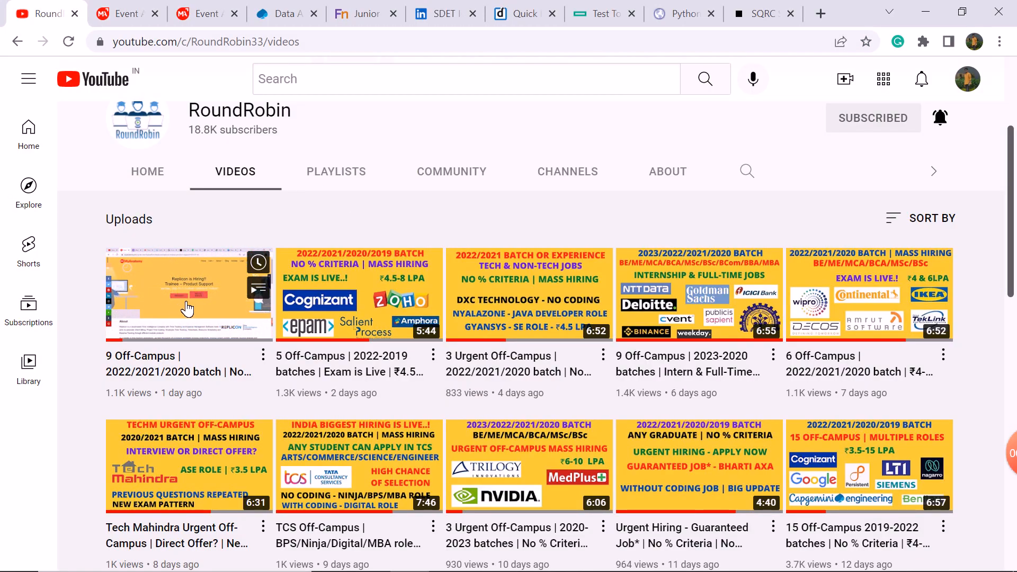
mouse_move(170, 313)
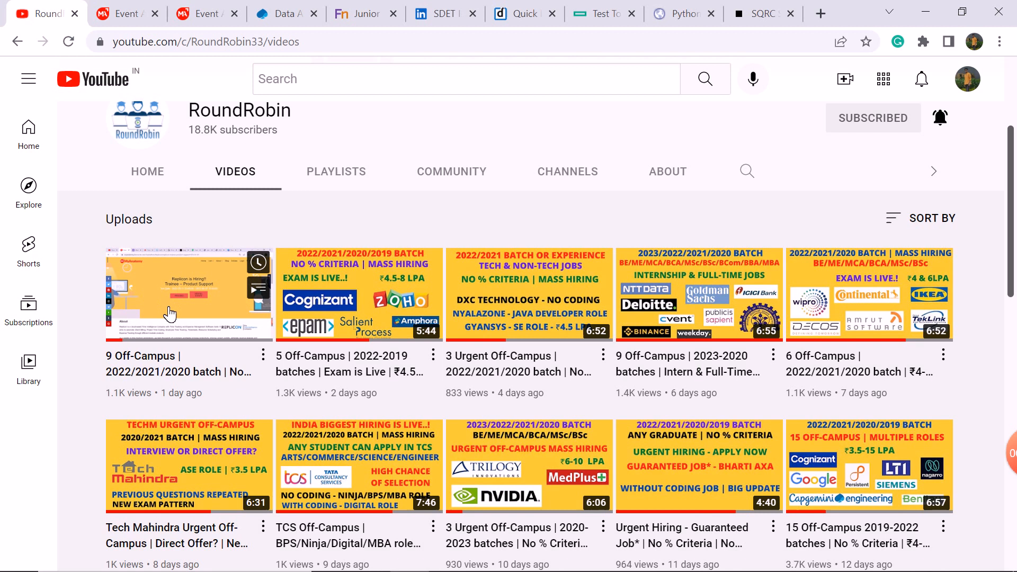
- Return to the Replicon QA Intern posting and highlight its academic record requirement
left_click(201, 13)
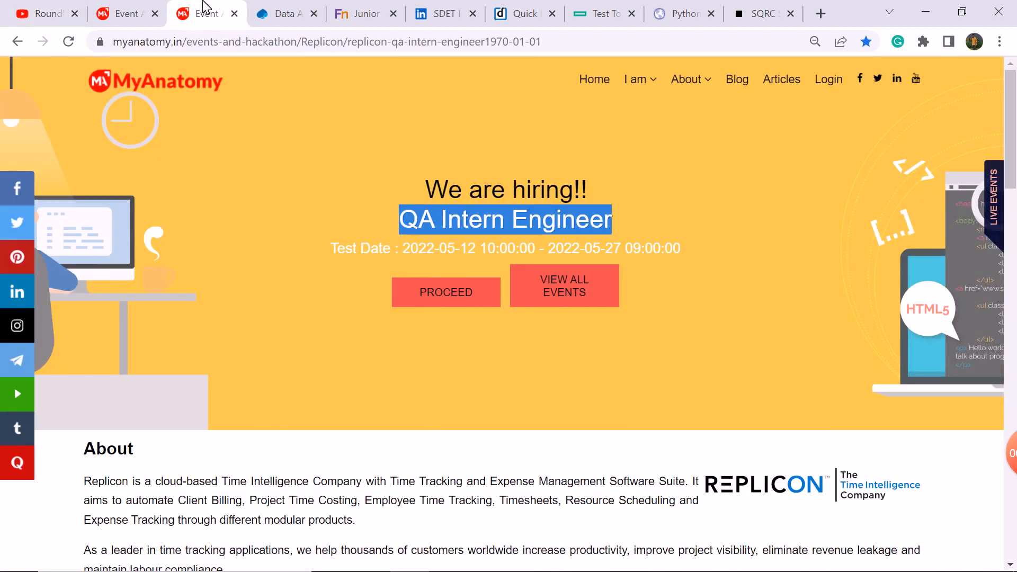
mouse_move(630, 494)
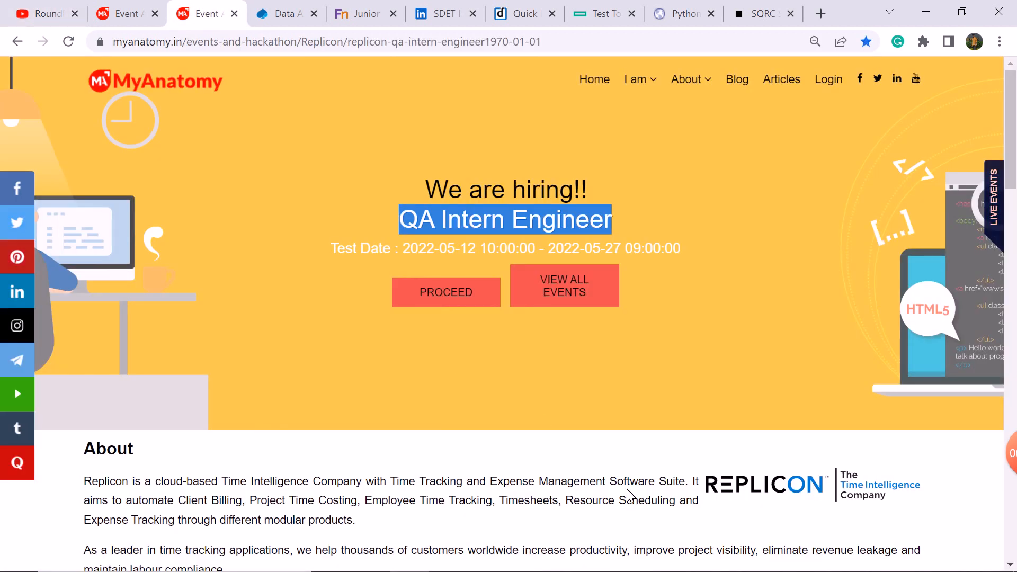
scroll("down", 3)
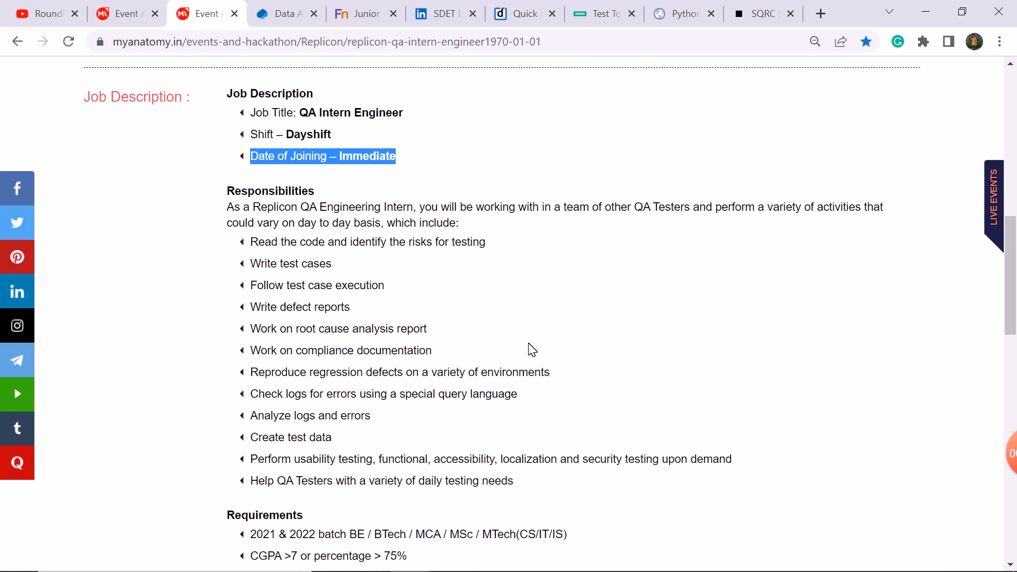
scroll("down", 3)
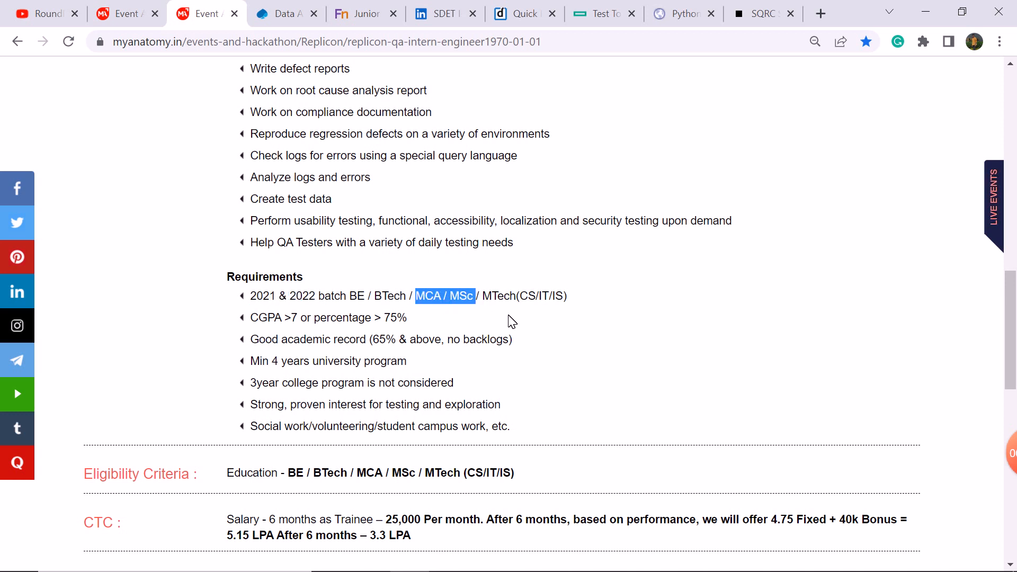
mouse_move(548, 324)
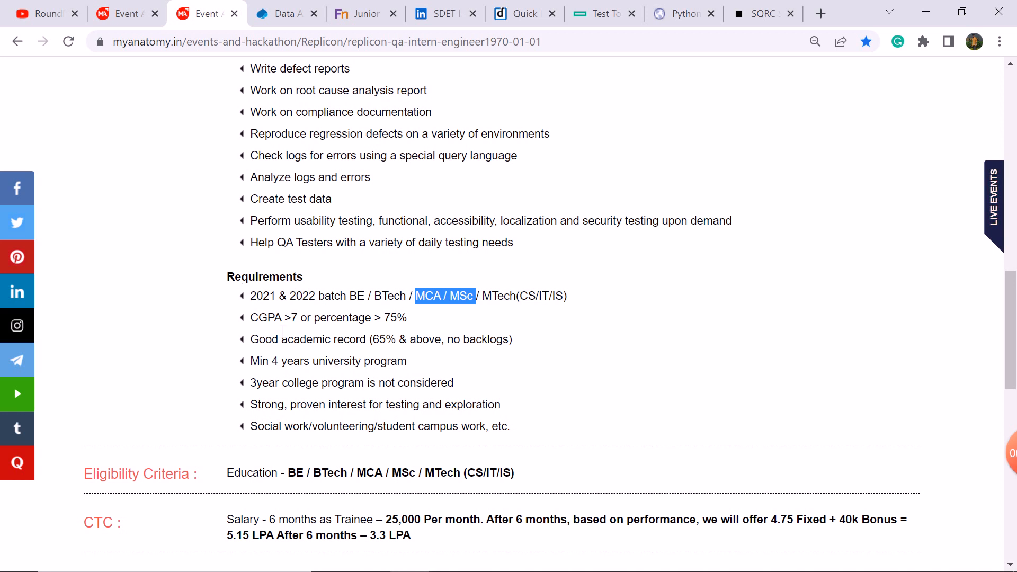
mouse_move(370, 337)
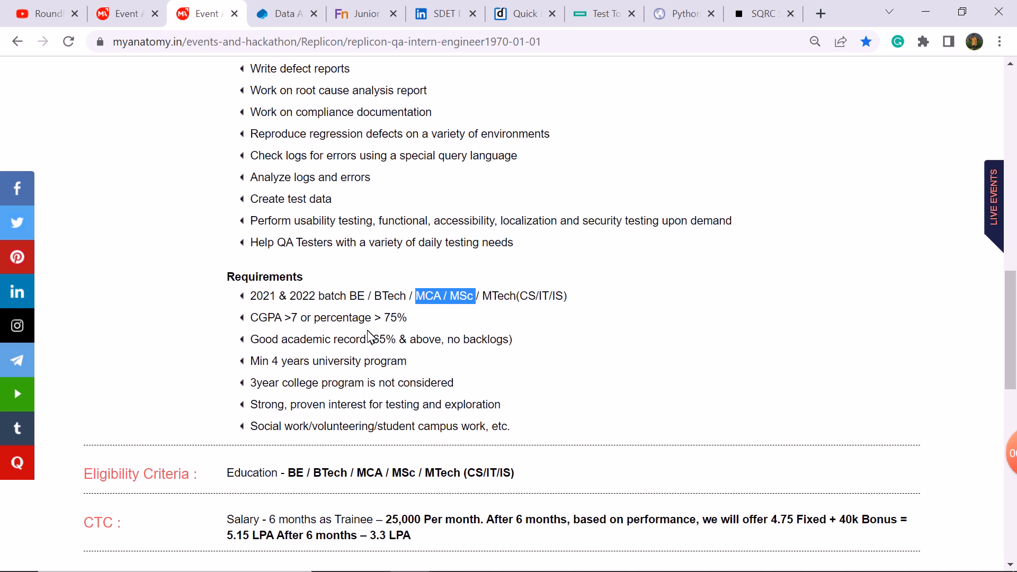
mouse_move(540, 338)
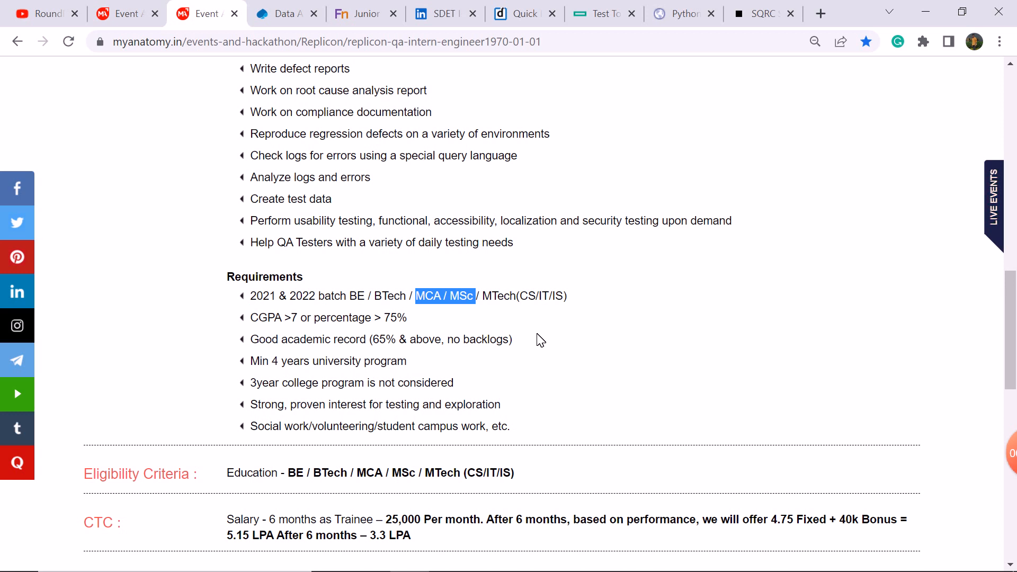
double_click(327, 317)
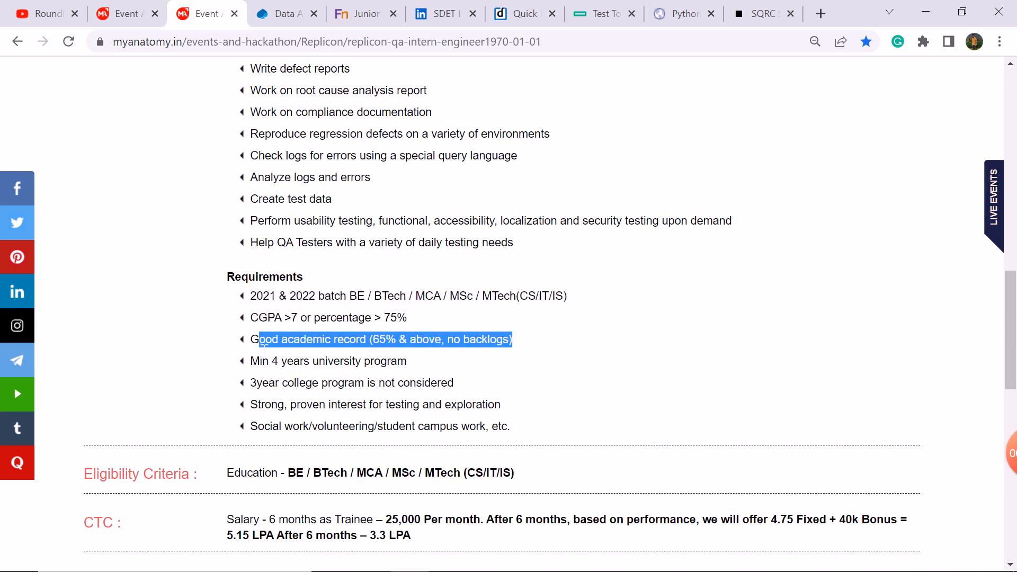
mouse_move(615, 351)
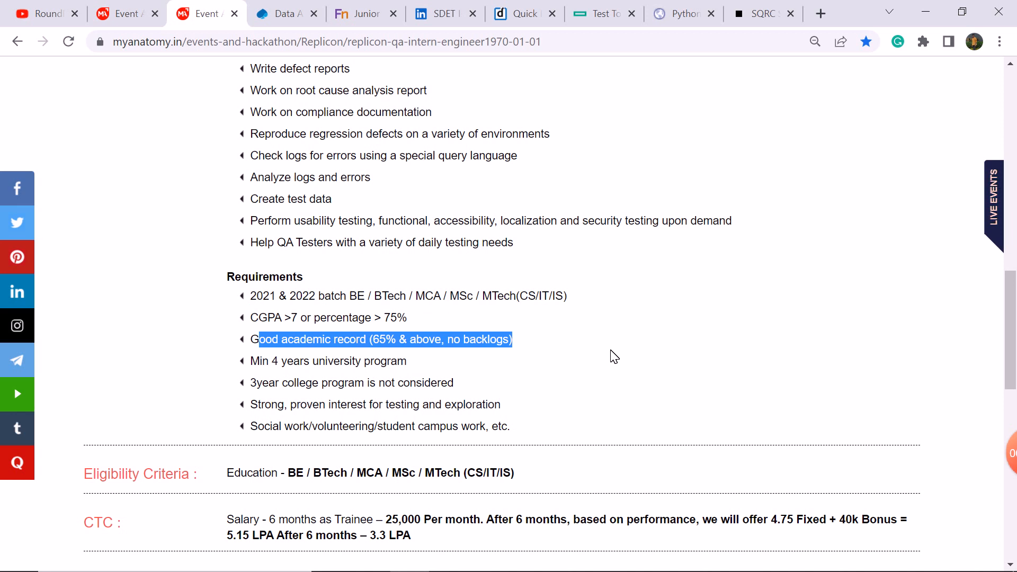
scroll("down", 3)
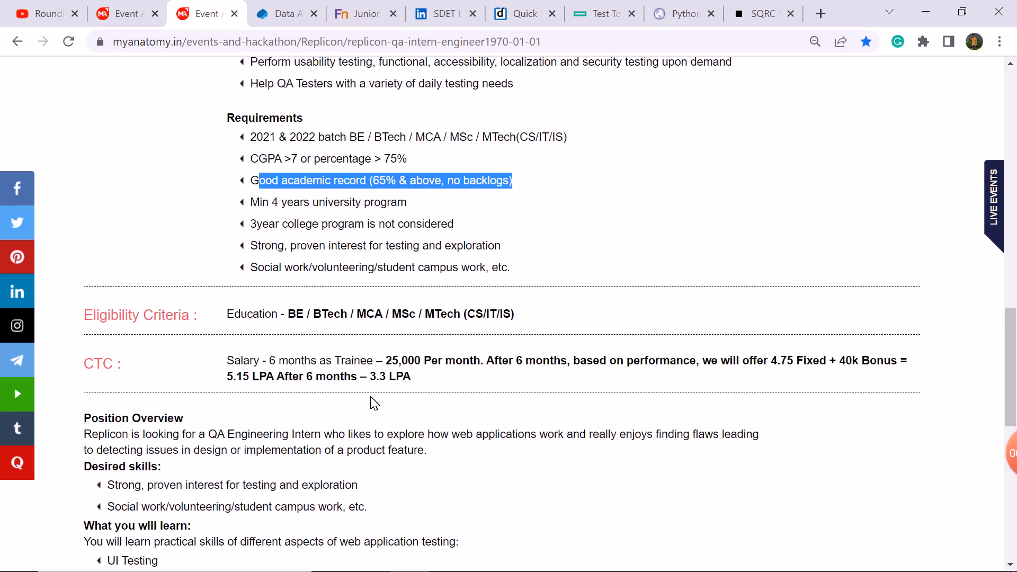
mouse_move(389, 355)
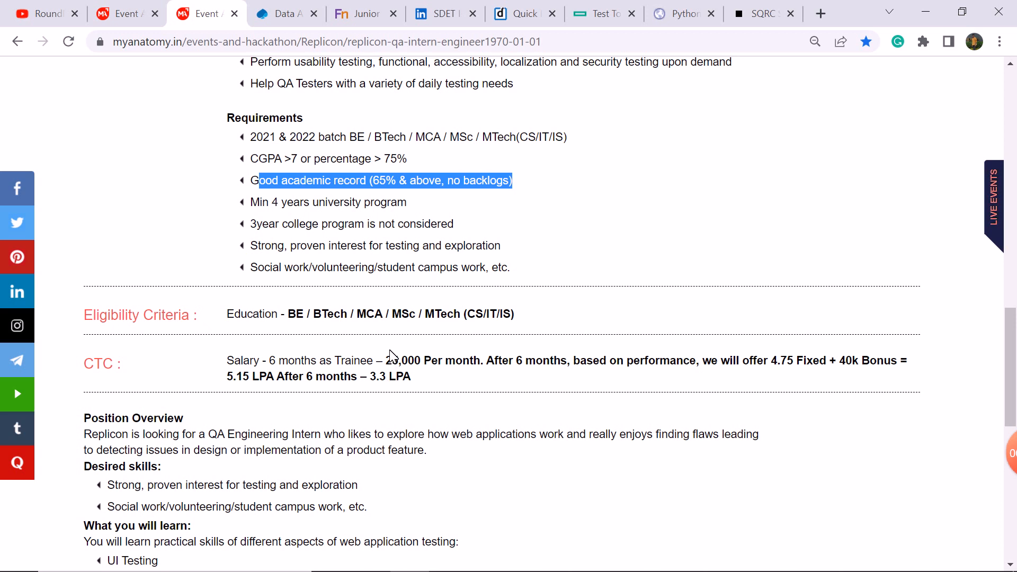
mouse_move(392, 355)
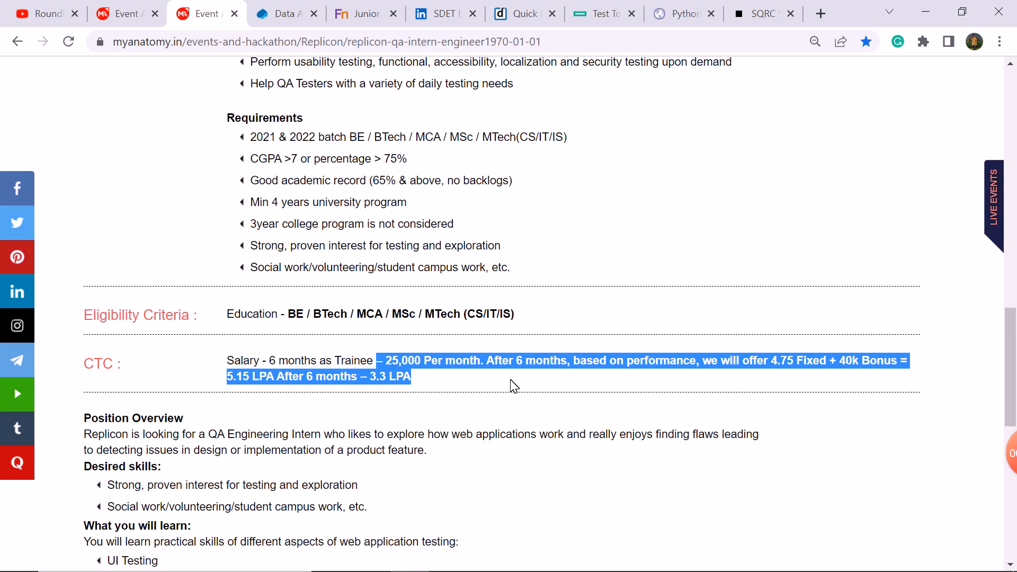
left_click(512, 386)
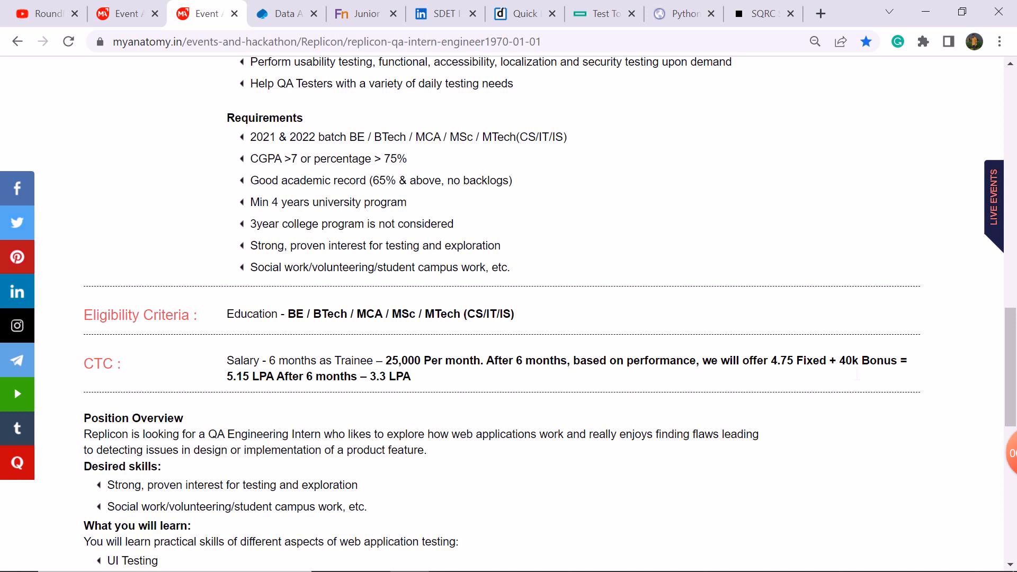
scroll("down", 3)
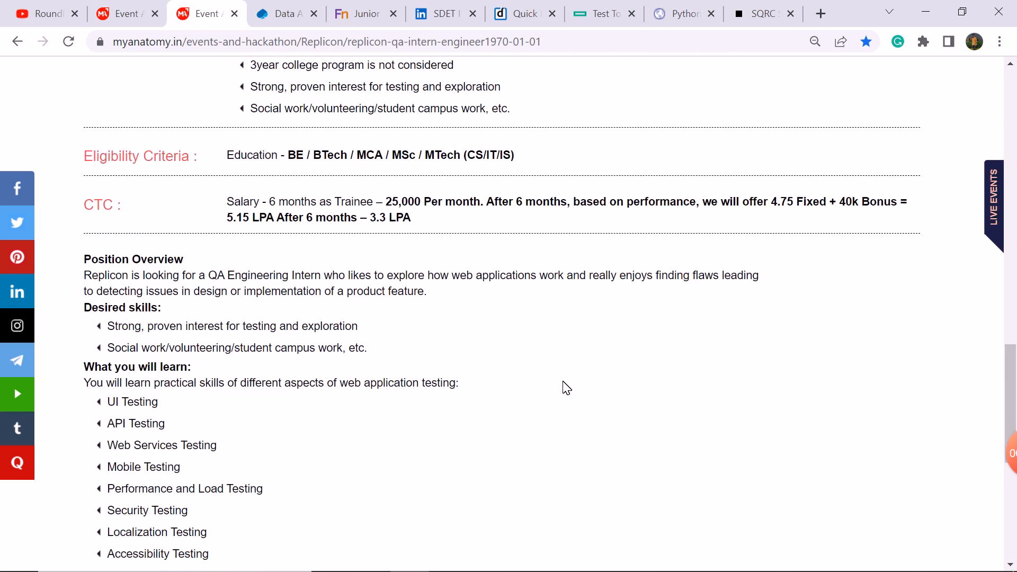
scroll("down", 3)
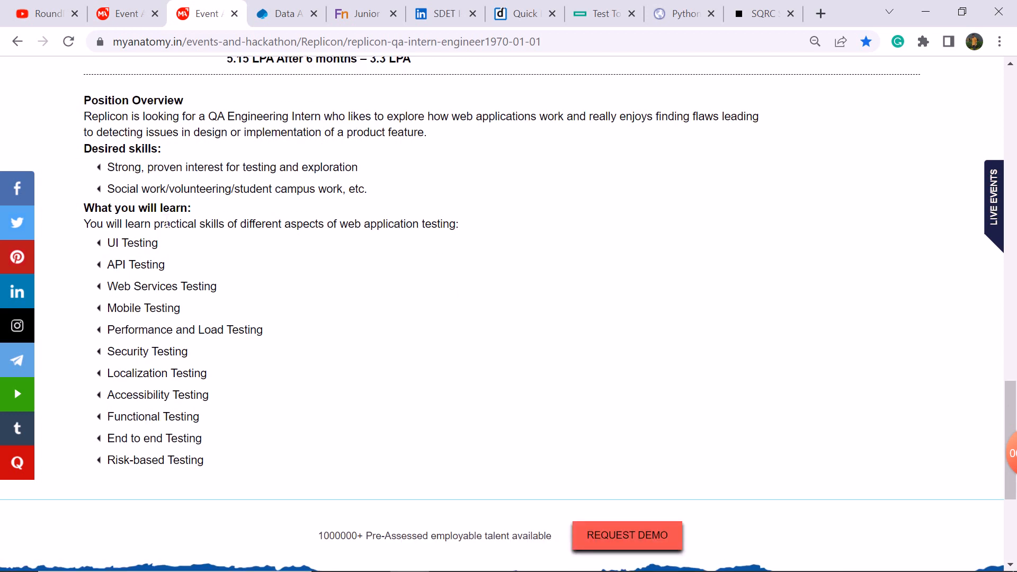
mouse_move(174, 273)
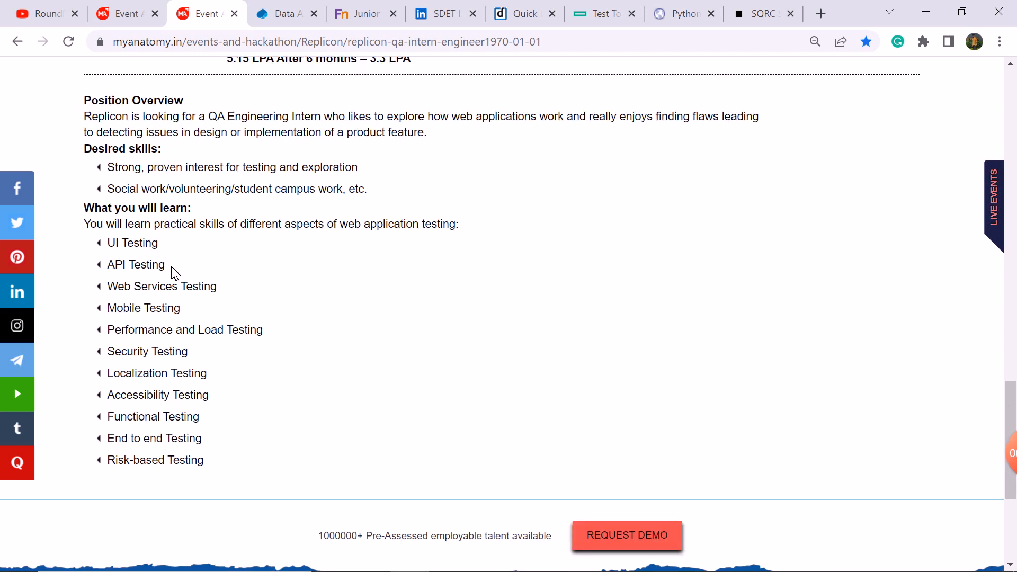
scroll("up", 3)
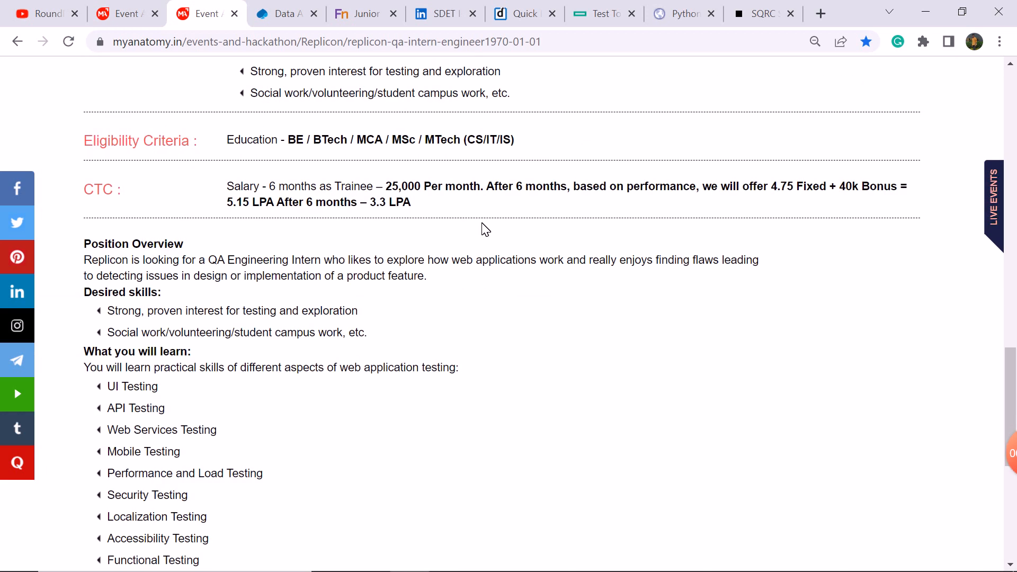
scroll("up", 3)
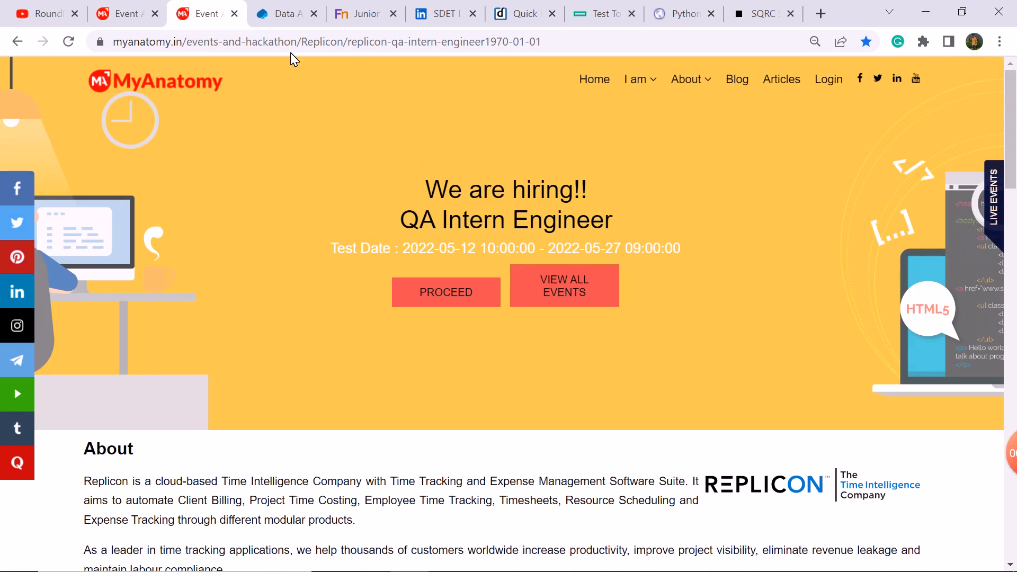
left_click(284, 12)
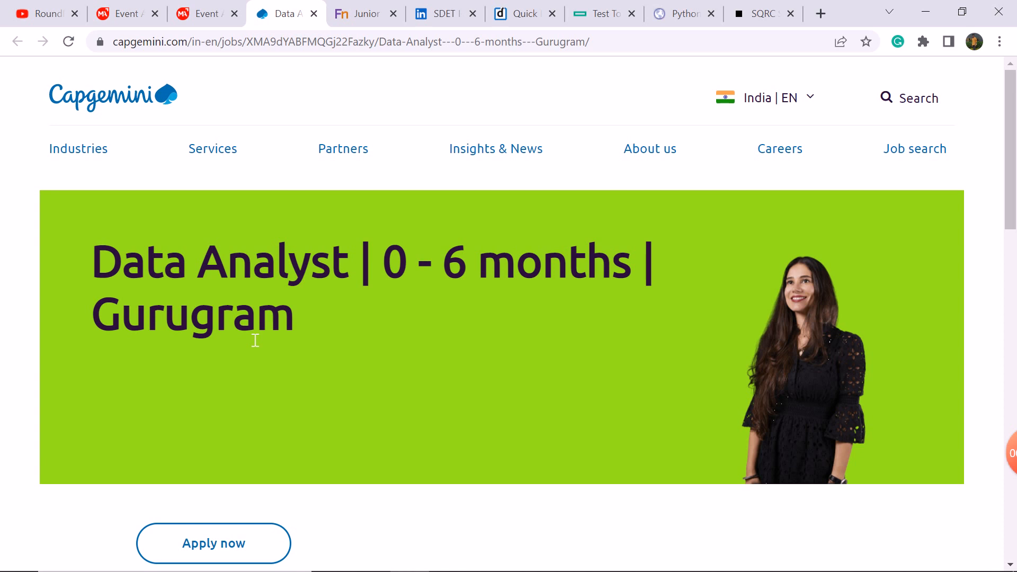
- Review the Capgemini Data Analyst Gurugram details, then switch to the Firstnaukri Junior Software Engineer posting
scroll("down", 3)
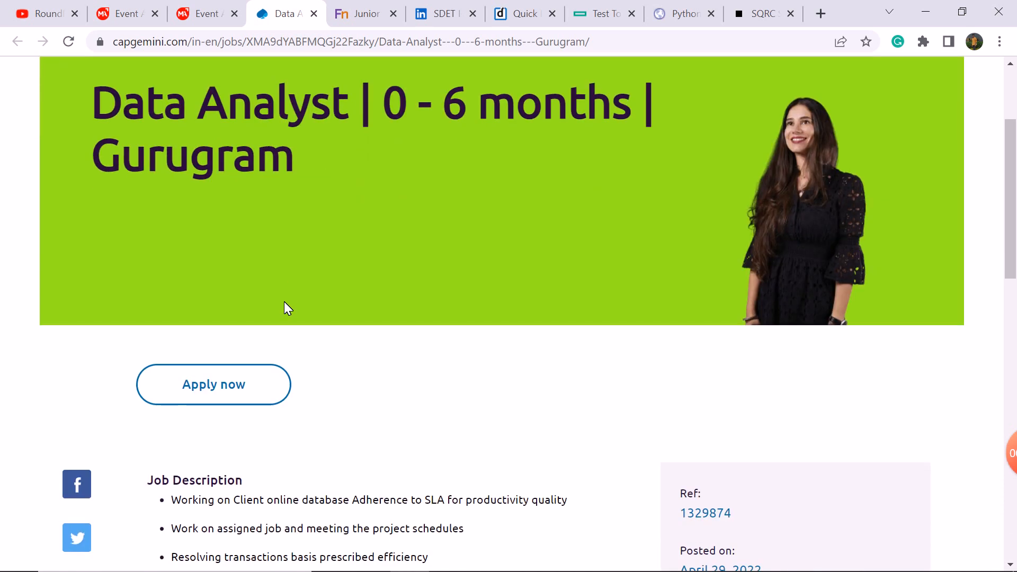
scroll("down", 3)
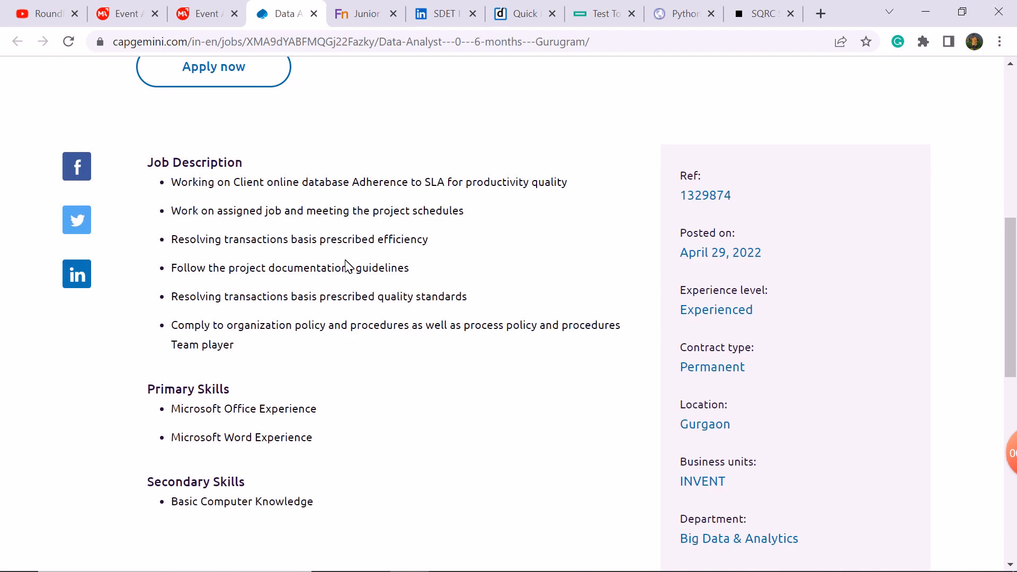
scroll("down", 3)
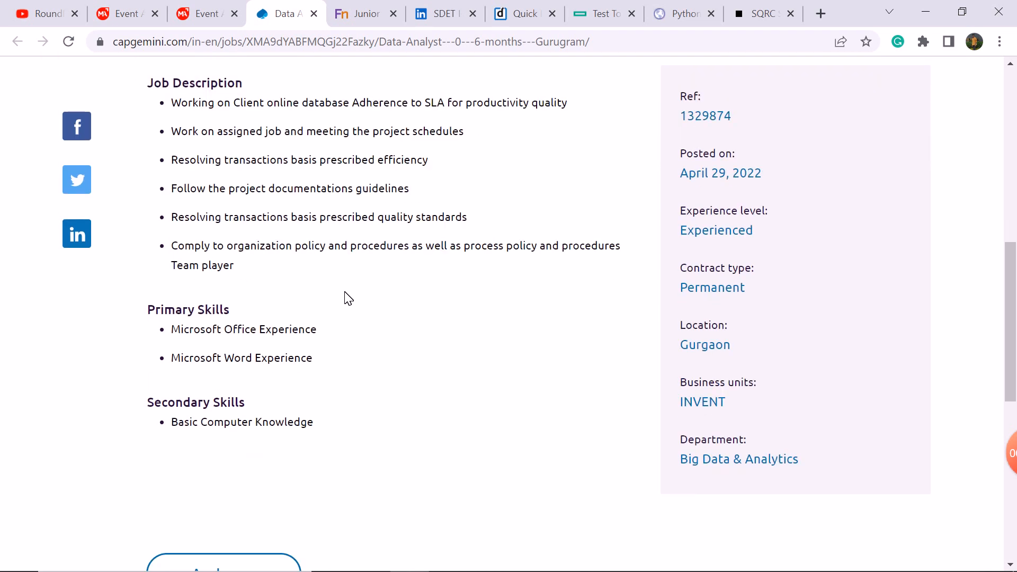
scroll("down", 3)
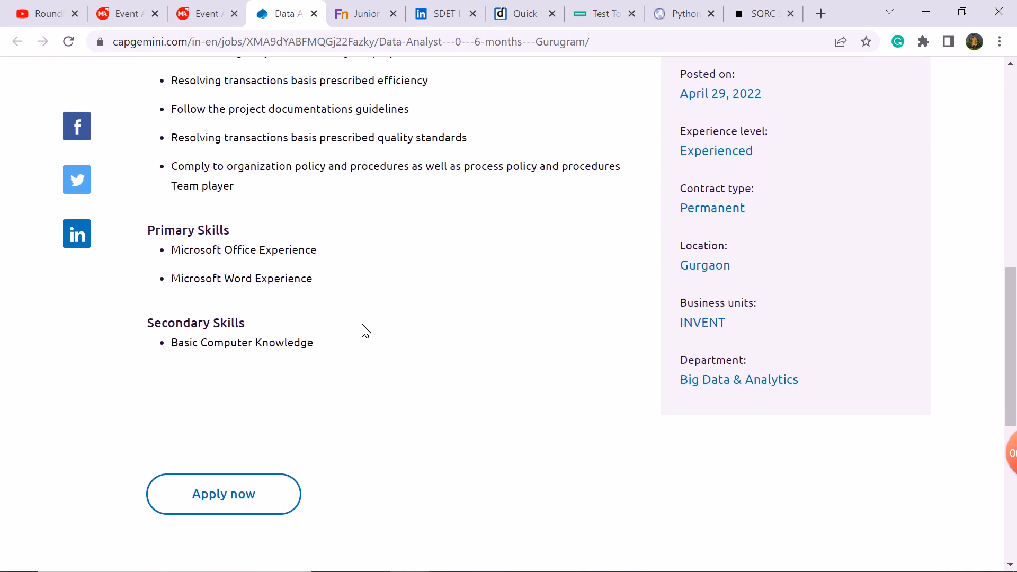
scroll("up", 3)
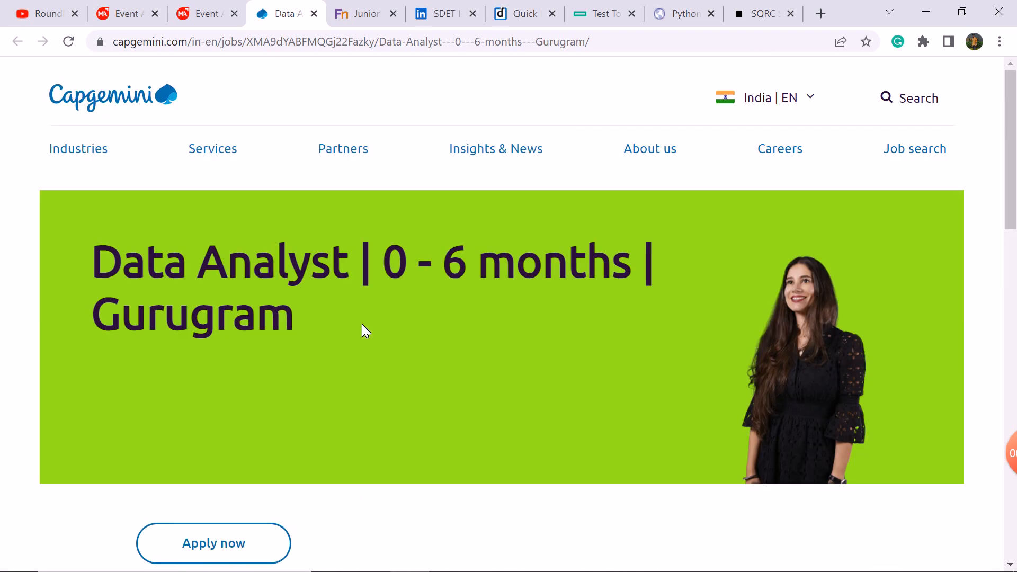
scroll("down", 3)
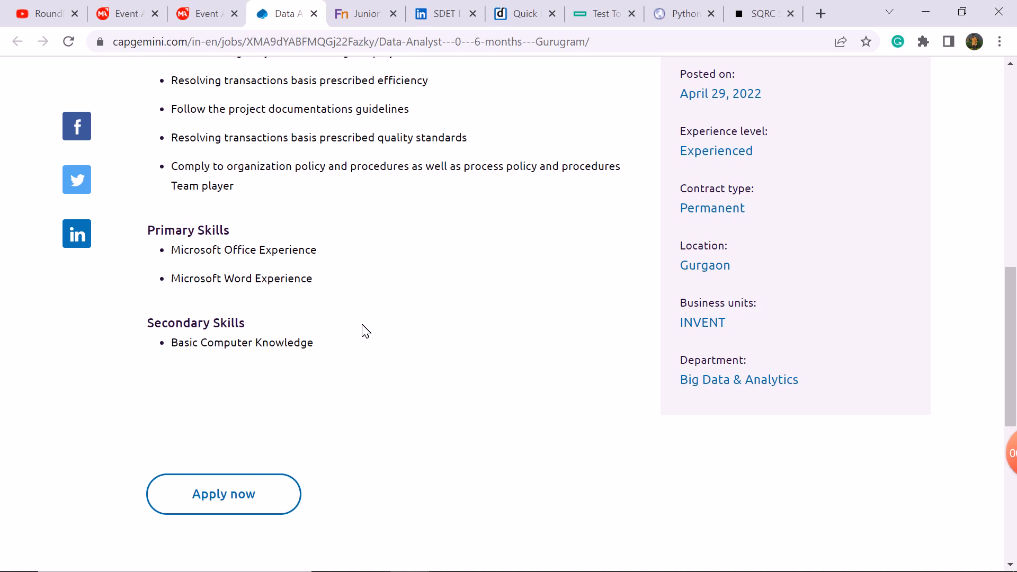
scroll("up", 3)
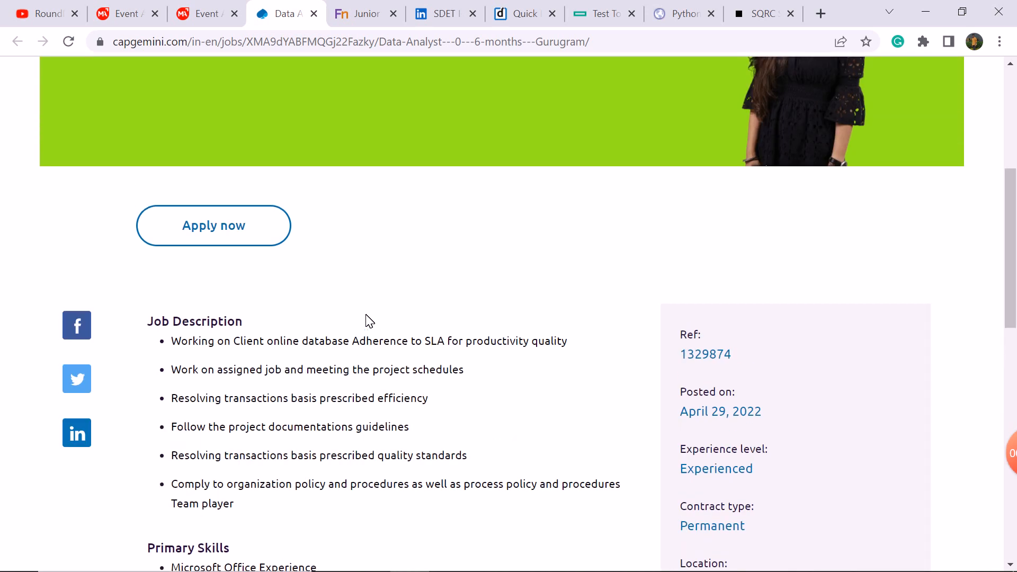
scroll("down", 3)
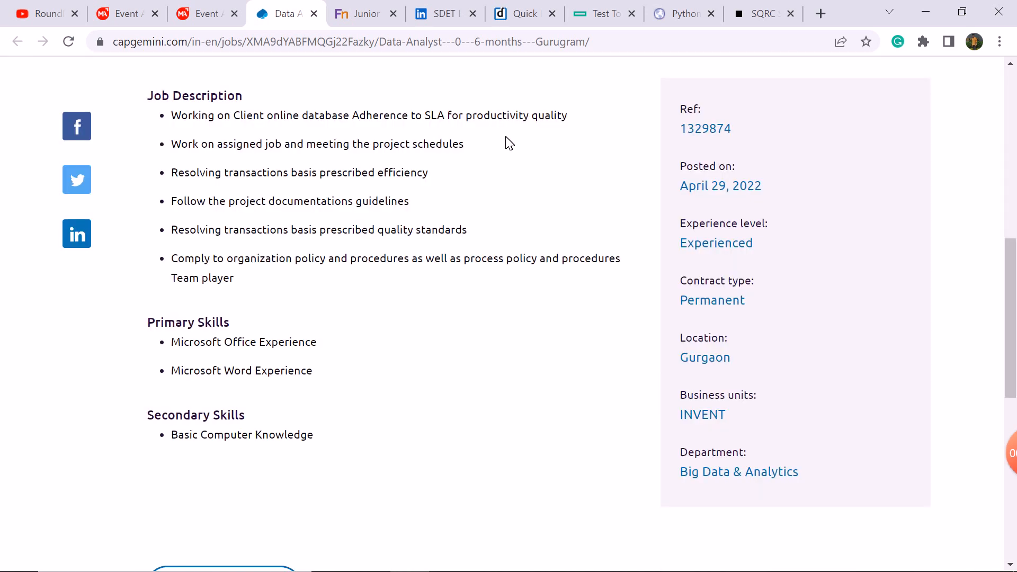
left_click(363, 13)
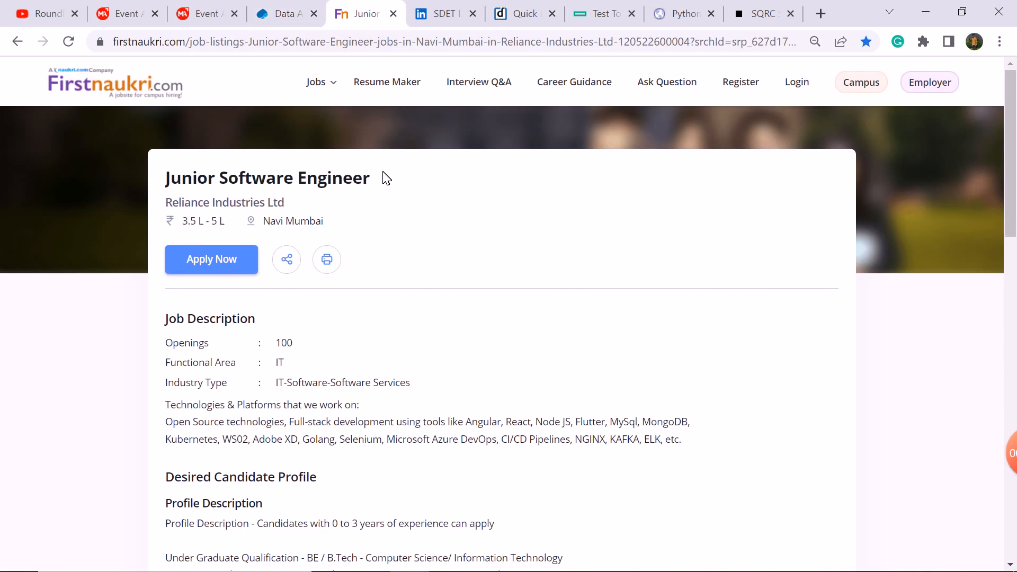
mouse_move(384, 188)
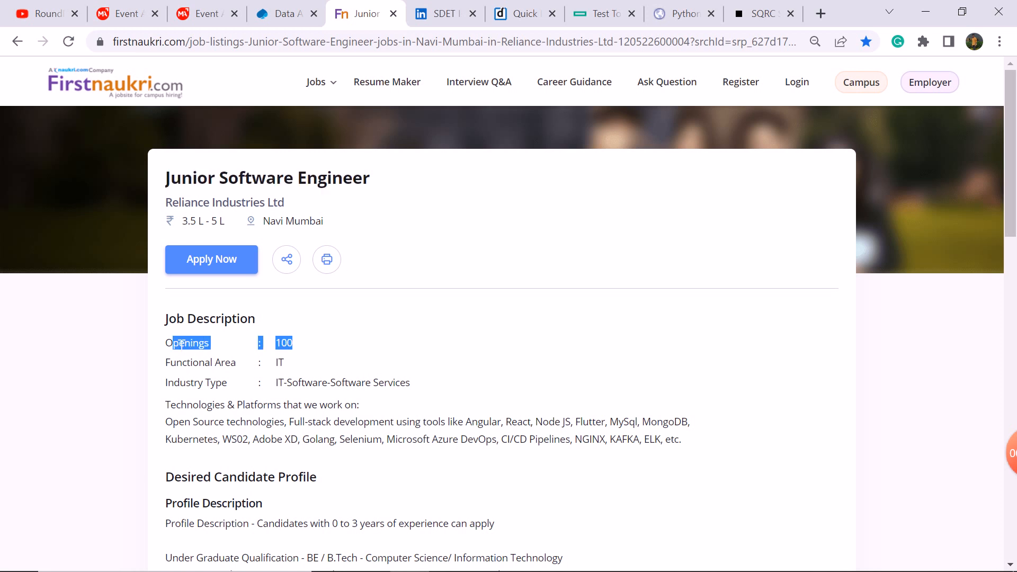
- Highlight the 2020/2021/2022 graduation years and post-graduation wording, then switch to the Ola SDET posting
scroll("down", 3)
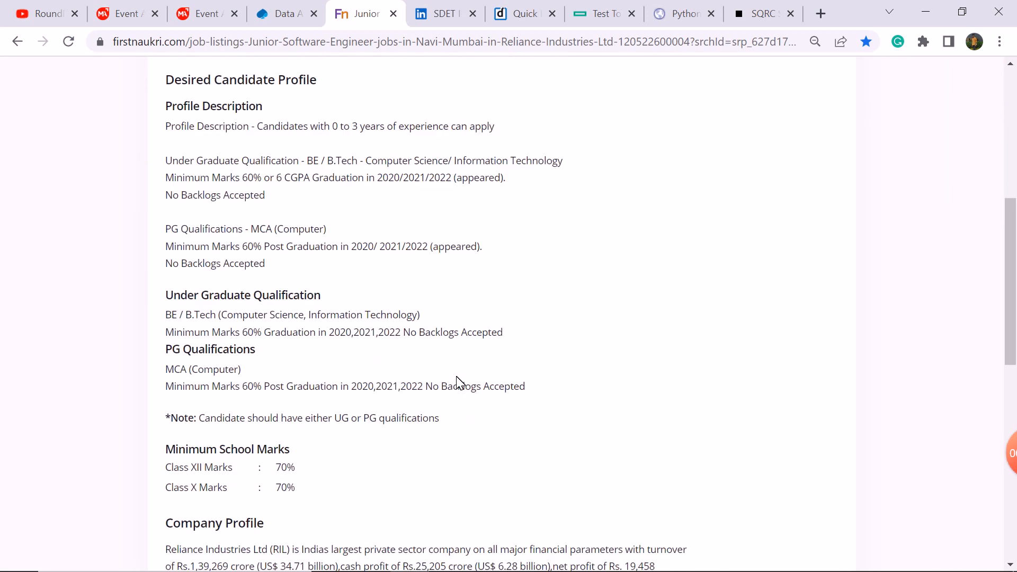
double_click(388, 178)
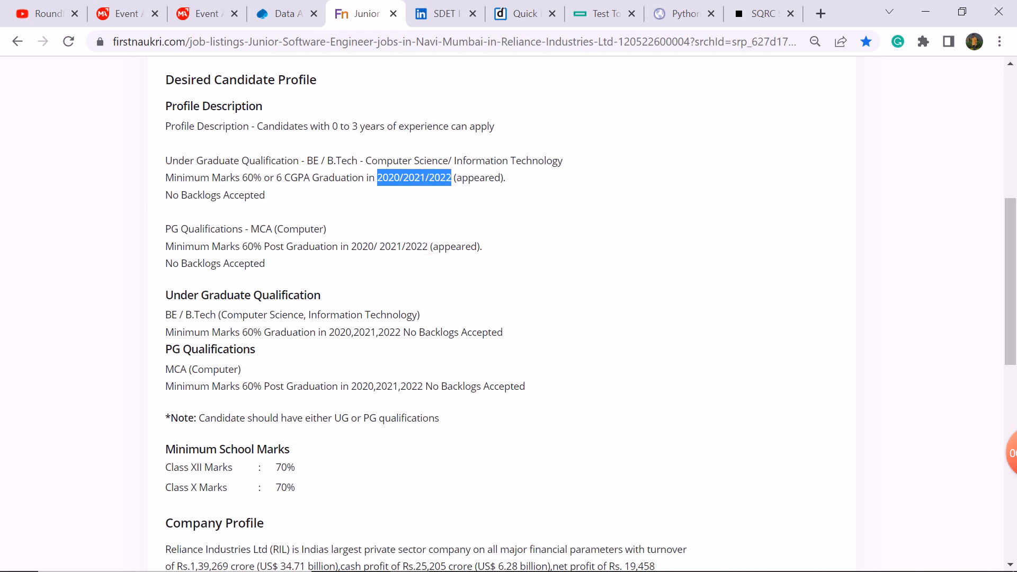
mouse_move(526, 284)
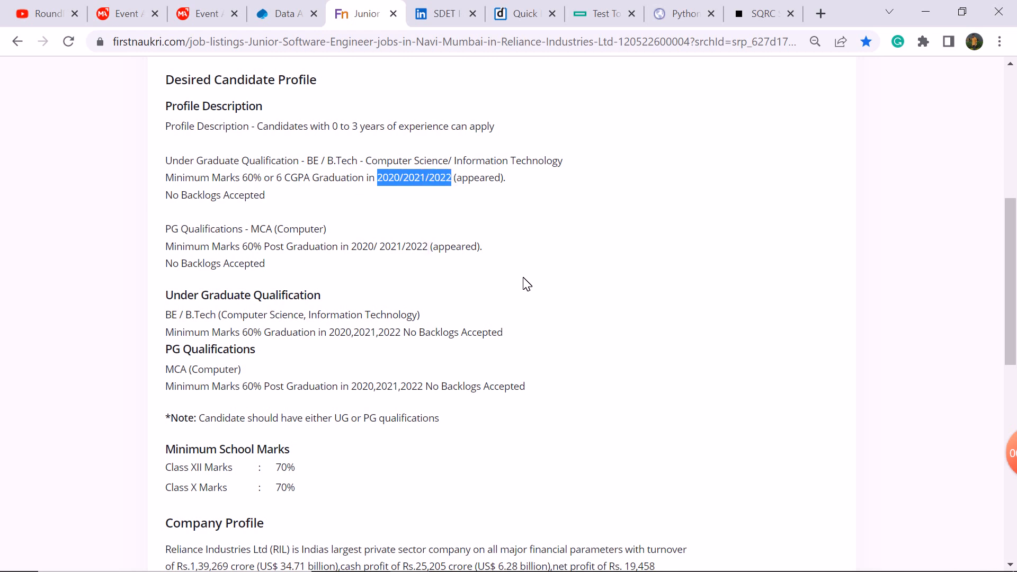
scroll("down", 3)
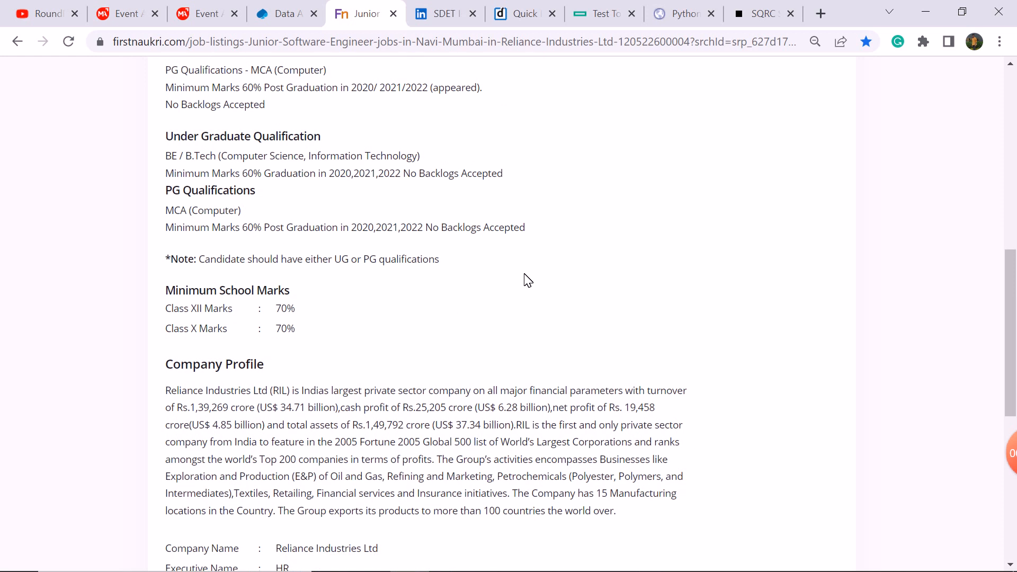
scroll("up", 3)
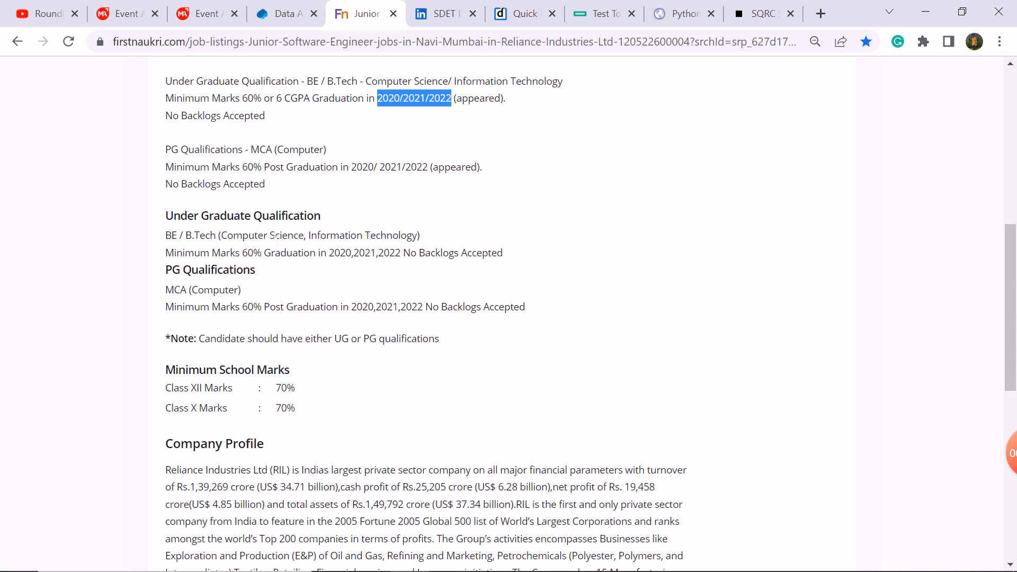
left_click_drag(252, 167, 350, 167)
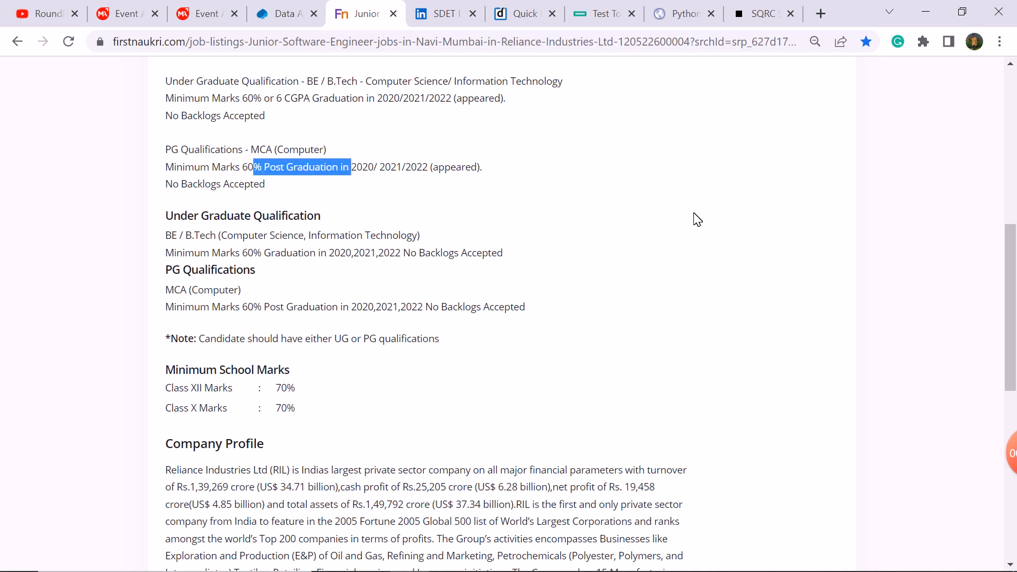
scroll("down", 3)
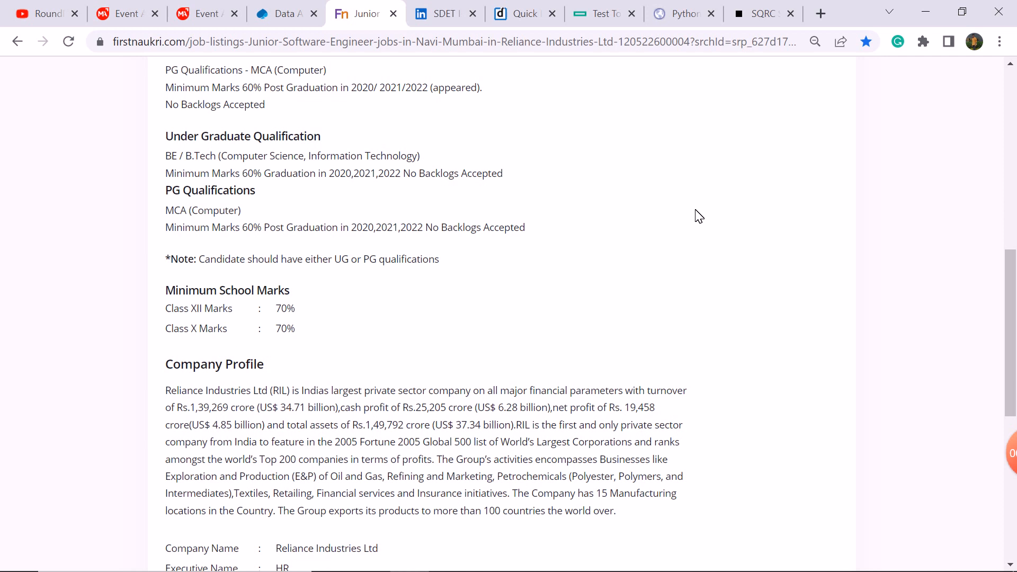
scroll("up", 3)
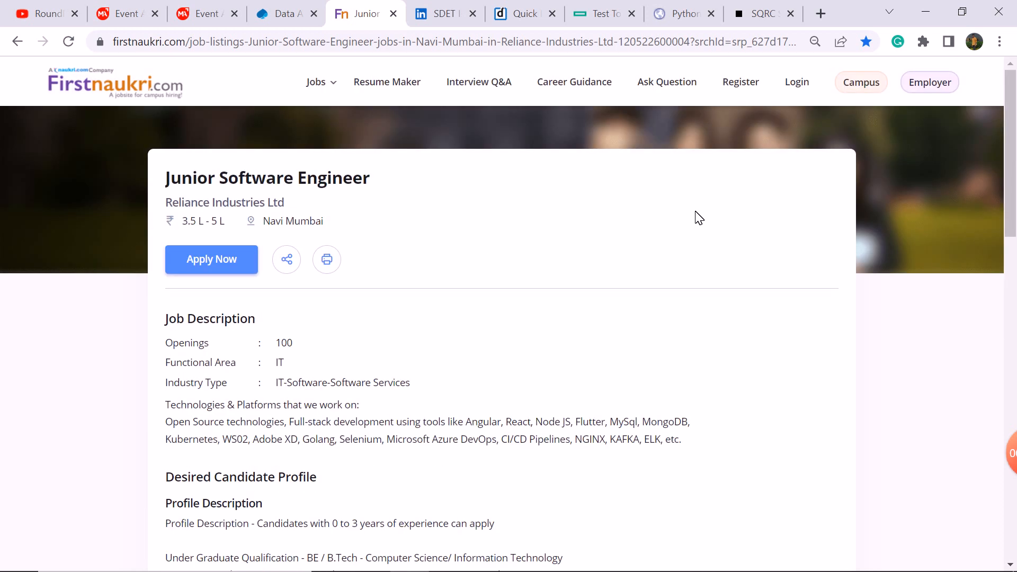
left_click(445, 13)
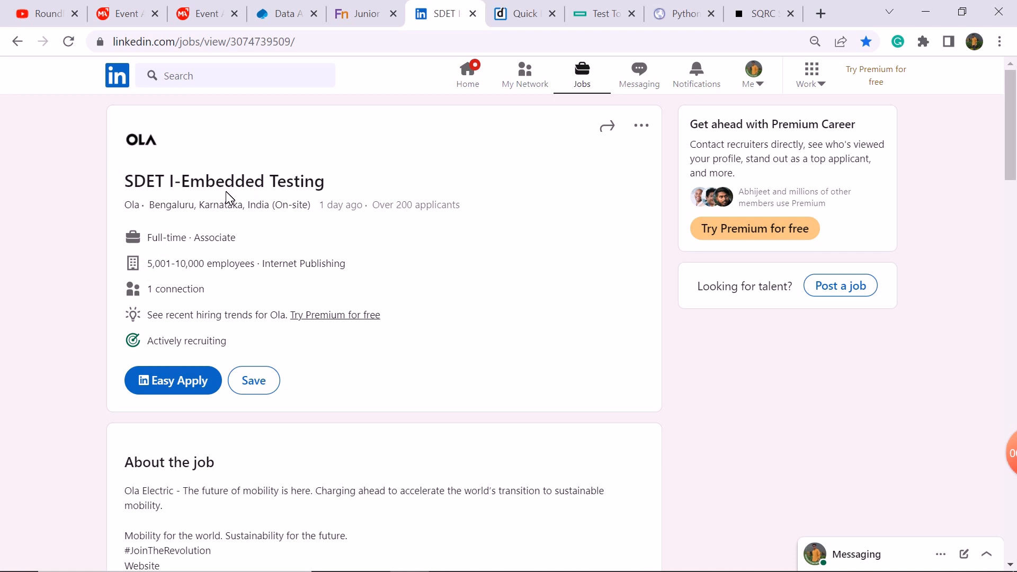
- Read the Ola SDET description, highlighting the work-from-office requirement, then switch to Quick Heal's posting
scroll("down", 3)
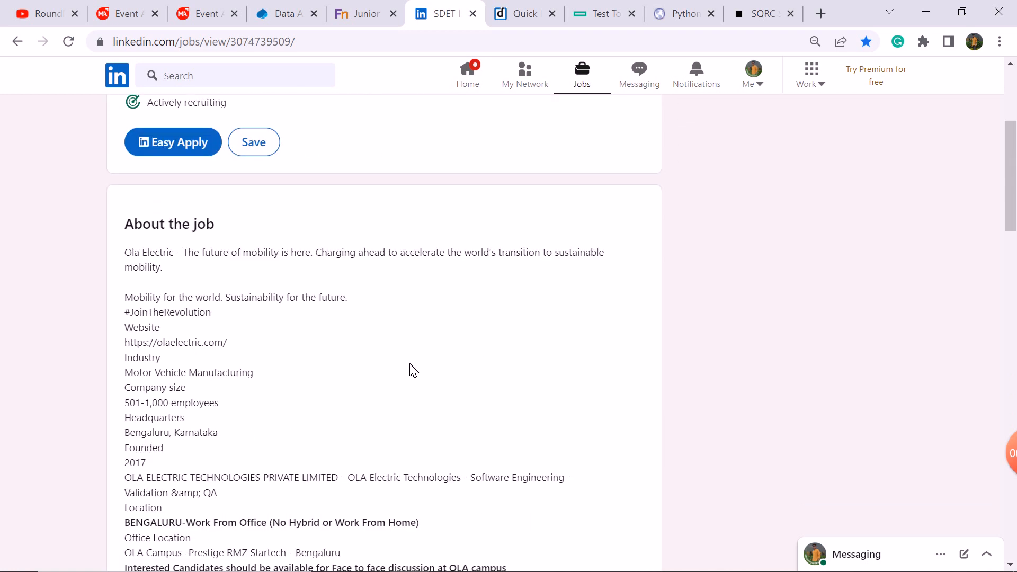
scroll("down", 3)
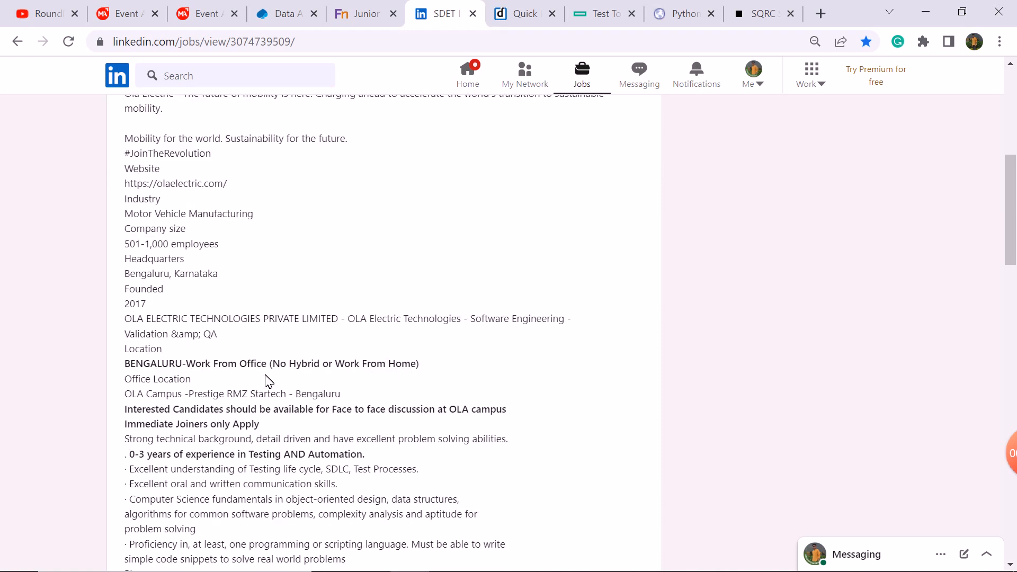
double_click(249, 363)
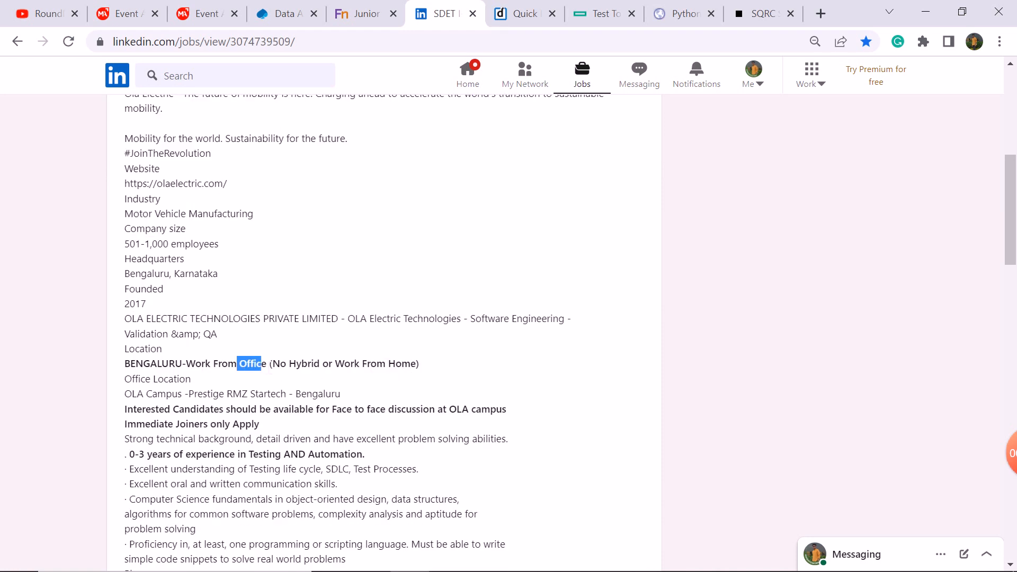
scroll("down", 3)
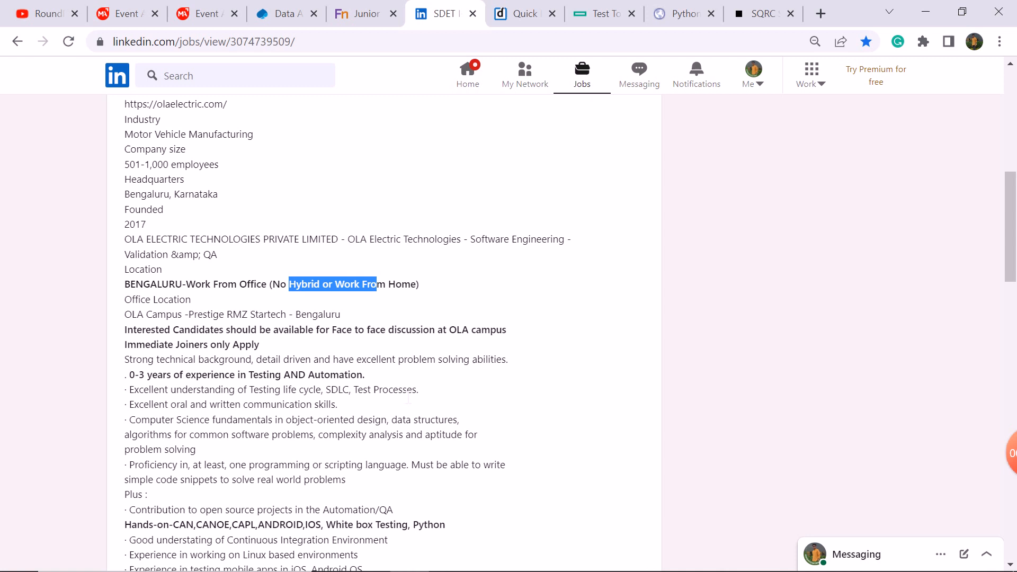
scroll("down", 3)
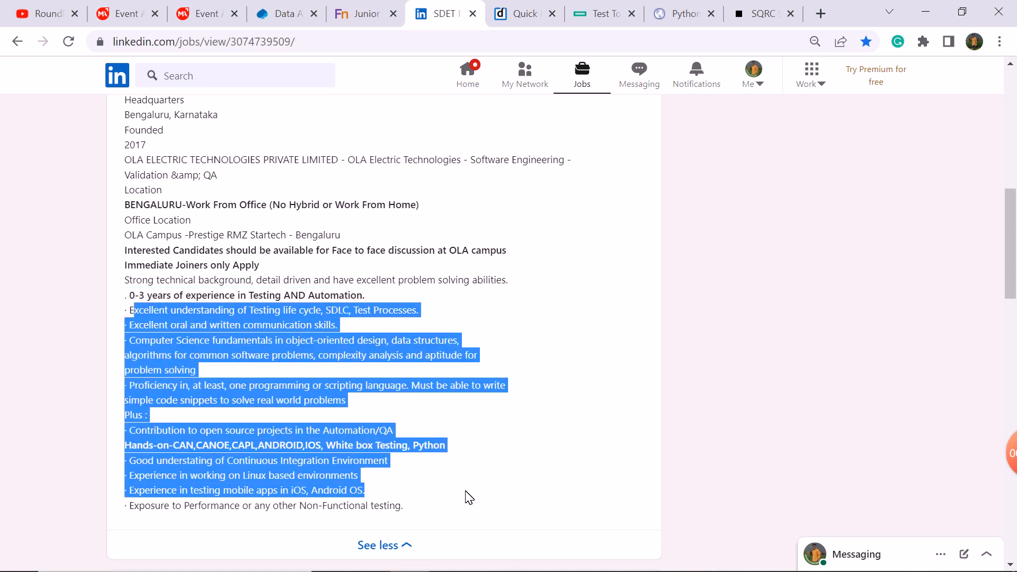
left_click(610, 273)
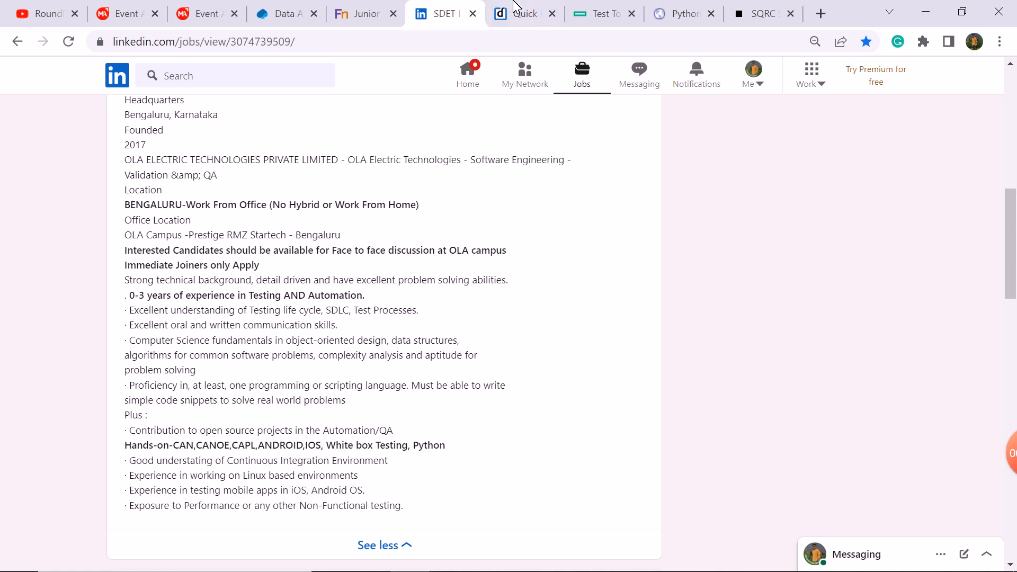
left_click(519, 13)
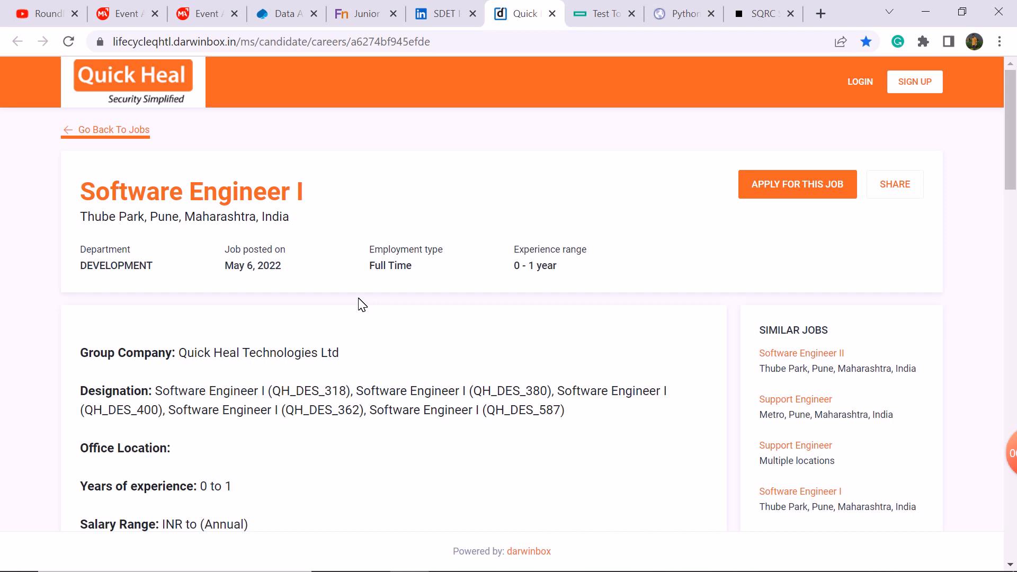
- Read through Quick Heal's Software Engineer I description, then switch to the HPE Test Tool Developer posting
scroll("down", 3)
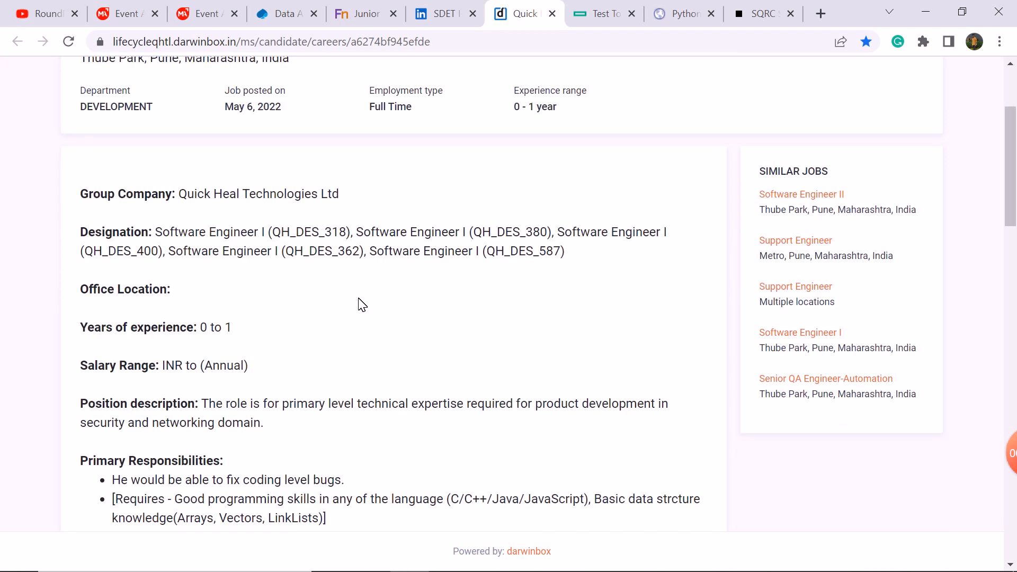
scroll("down", 3)
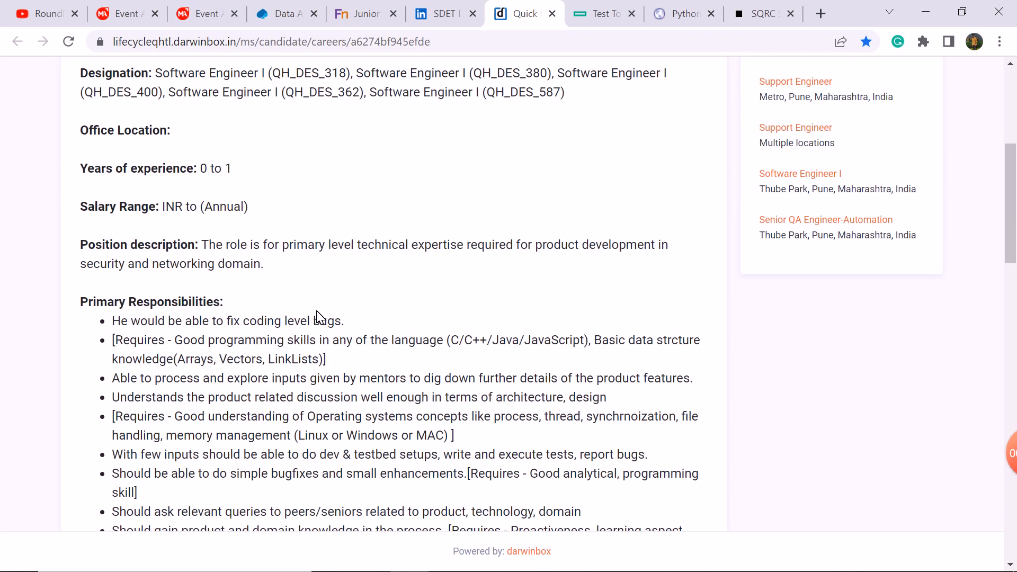
scroll("down", 3)
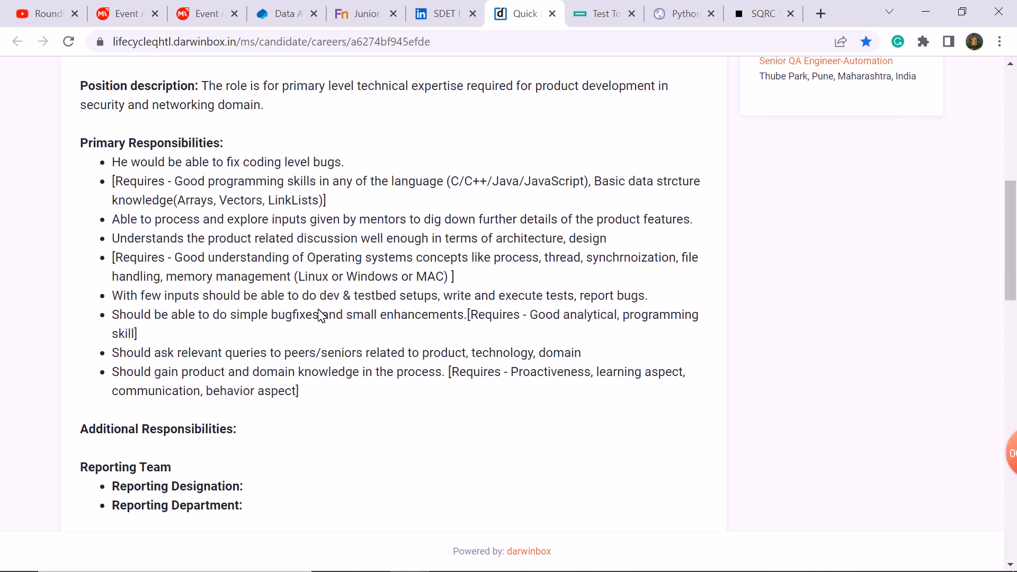
scroll("down", 3)
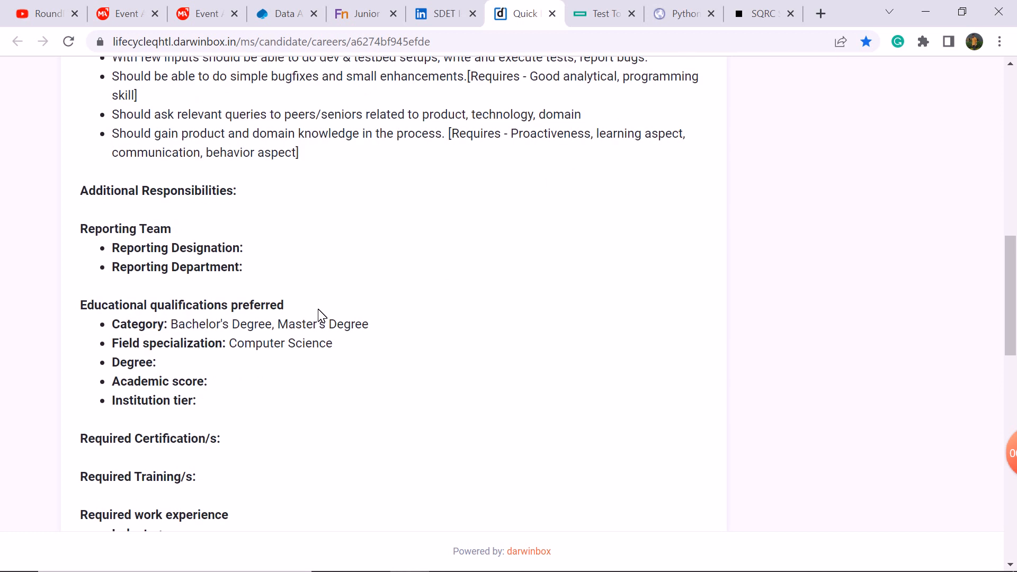
scroll("down", 3)
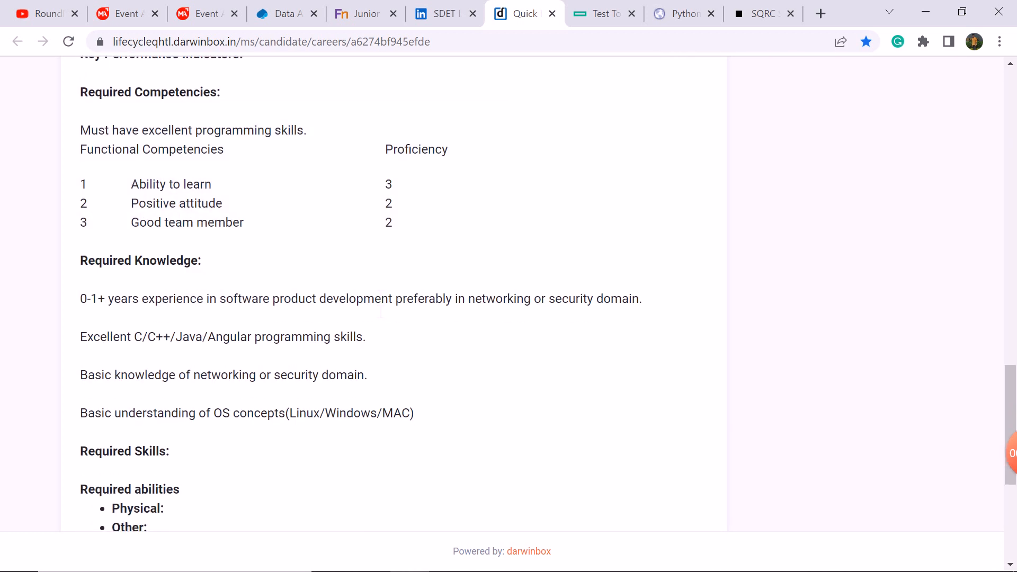
scroll("down", 3)
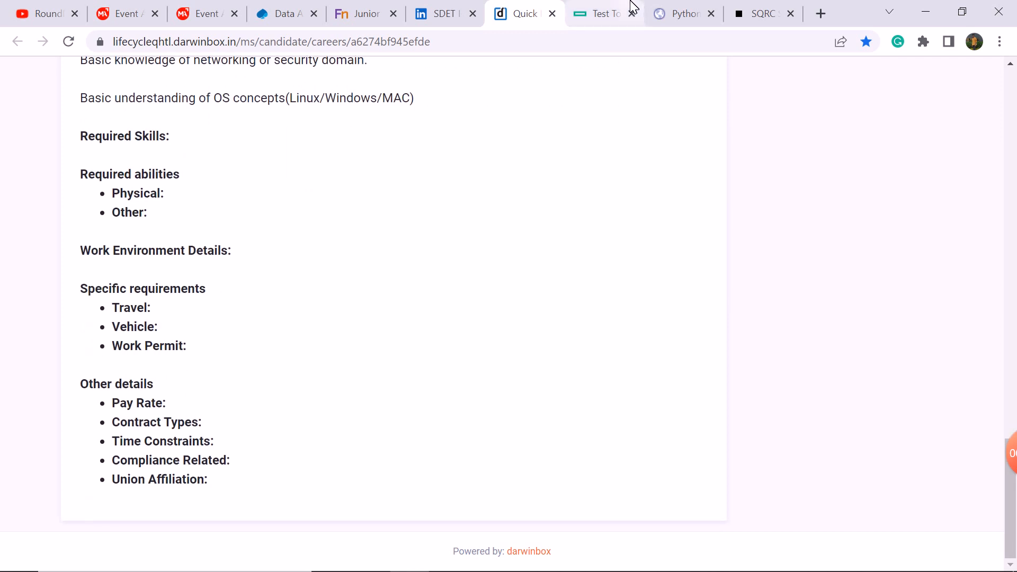
left_click(601, 13)
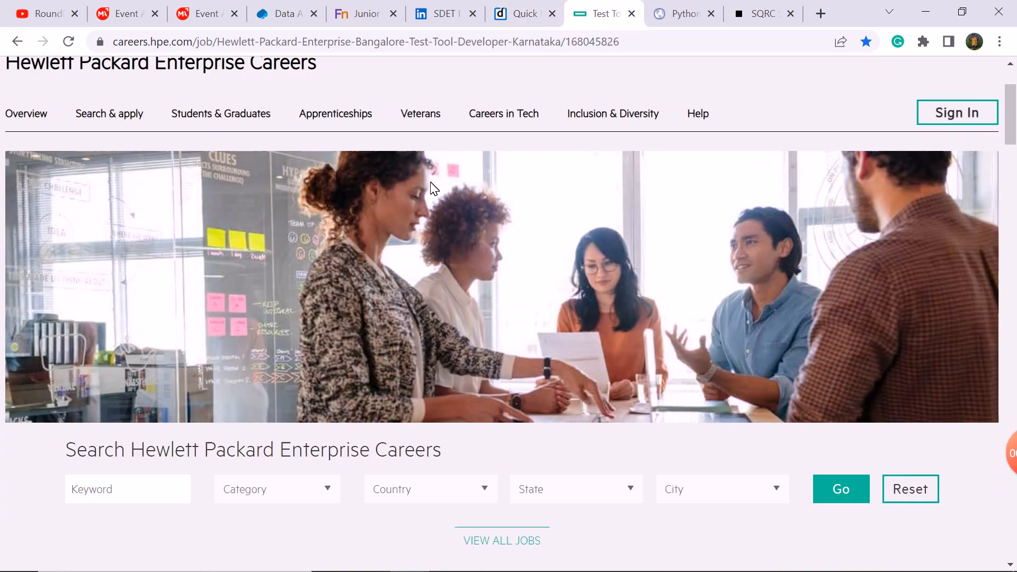
- Skim the HPE Test Tool Developer details, then switch to UST's Python Automation Engineer listing
scroll("down", 3)
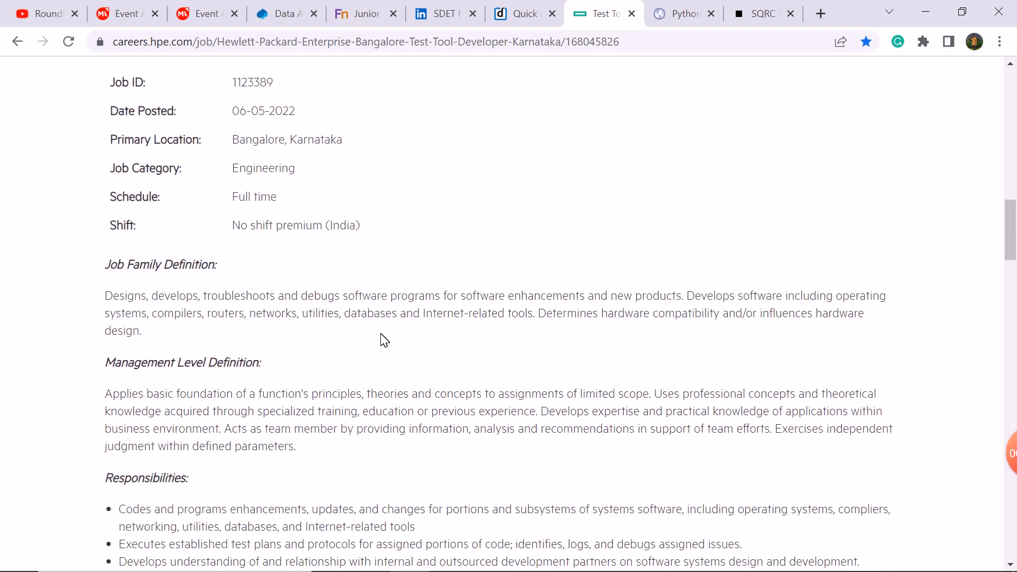
scroll("down", 3)
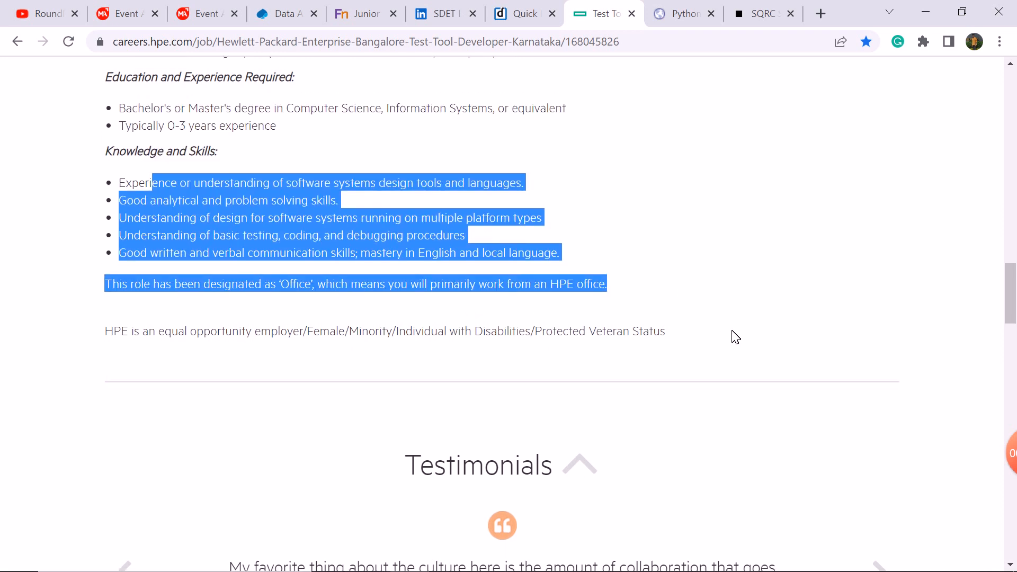
left_click(682, 13)
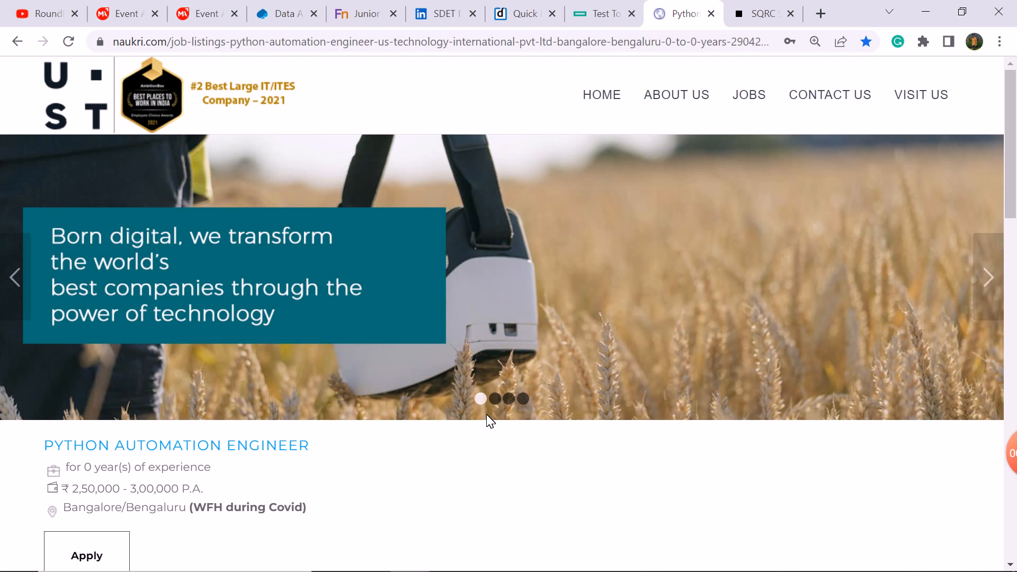
scroll("down", 3)
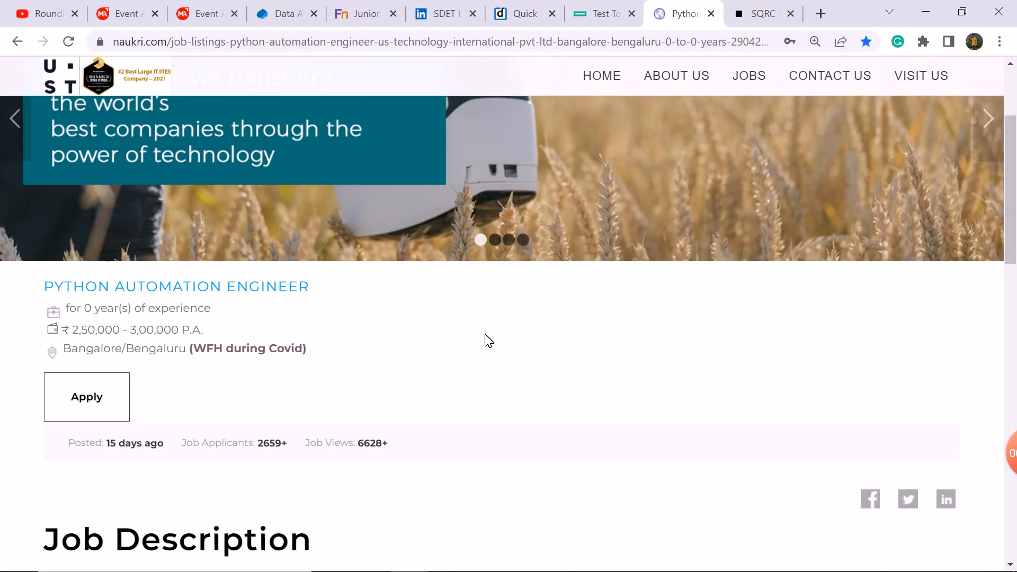
scroll("down", 3)
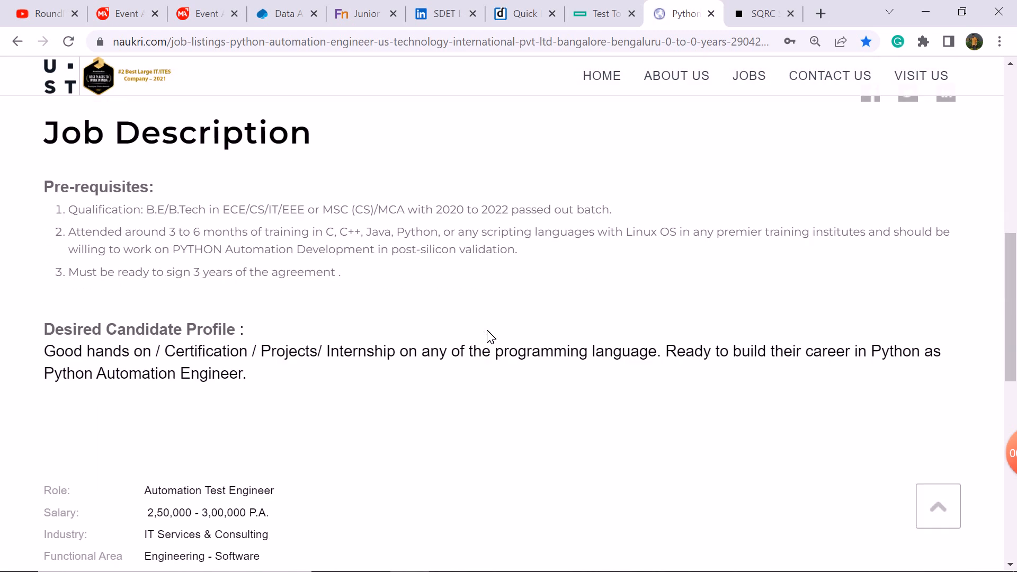
scroll("down", 3)
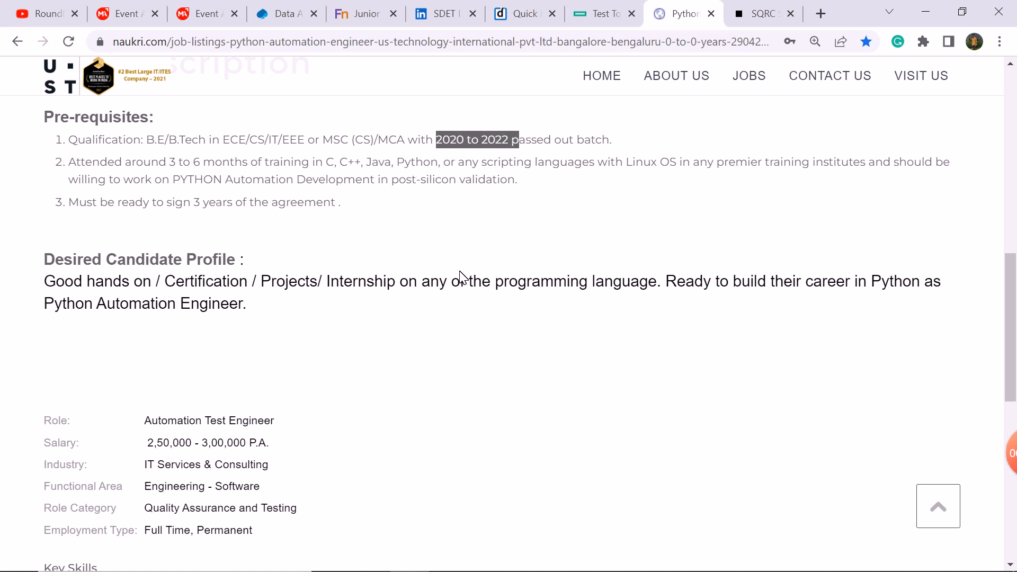
scroll("down", 3)
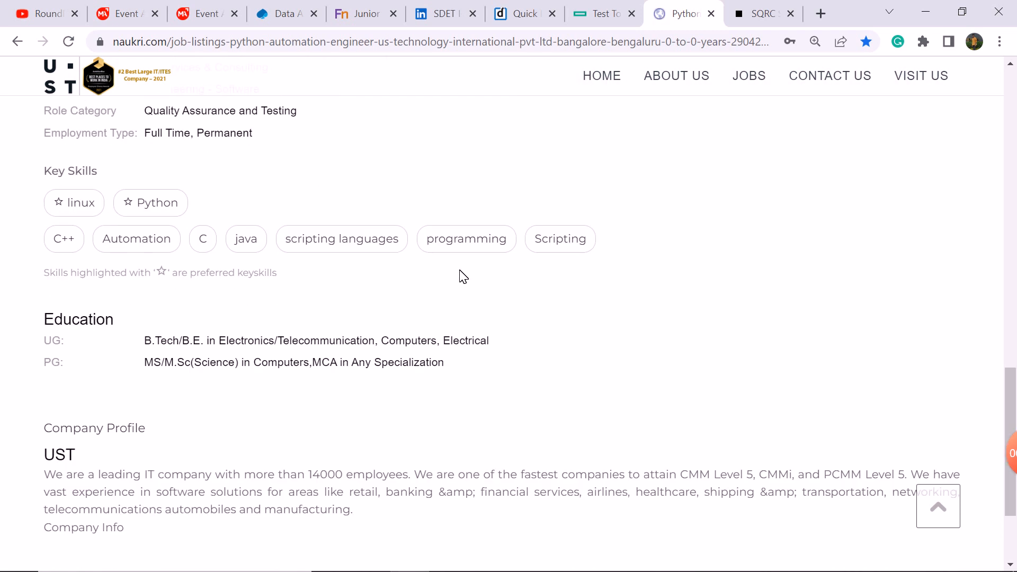
scroll("up", 3)
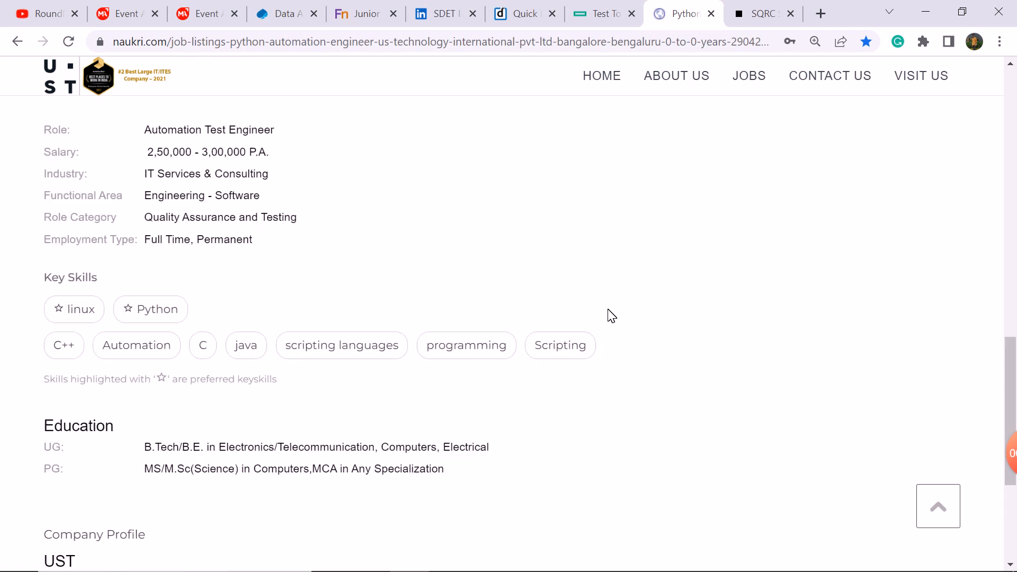
- Read through Uber's SQRC Specialist I Hyderabad posting, then return to RoundRobin's YouTube videos
left_click(762, 13)
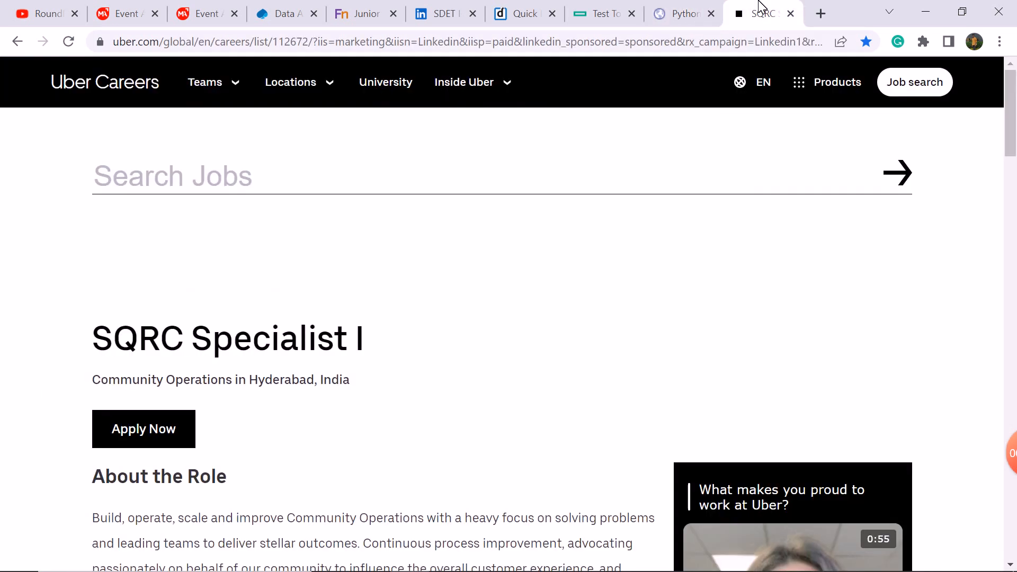
scroll("down", 3)
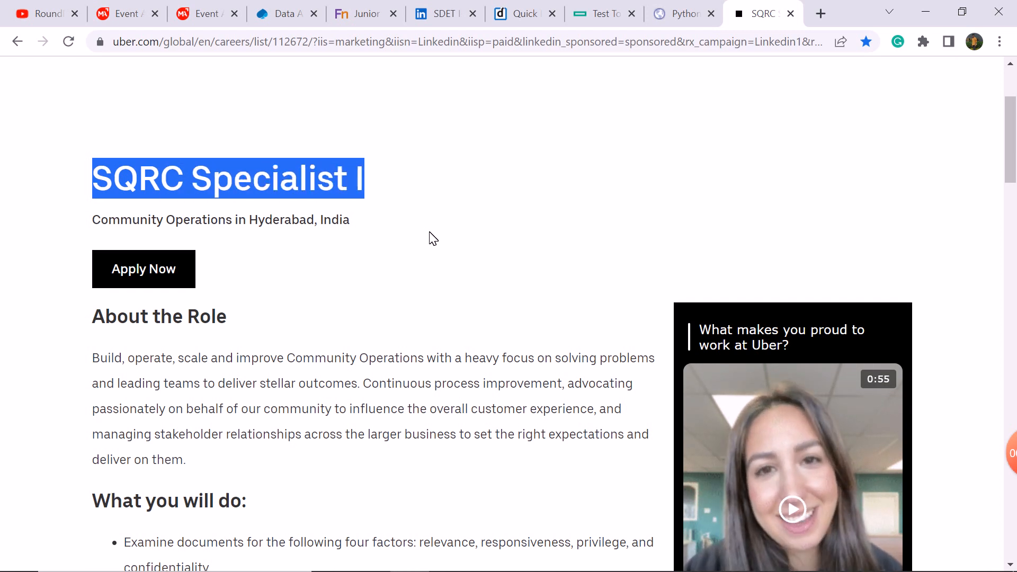
scroll("down", 3)
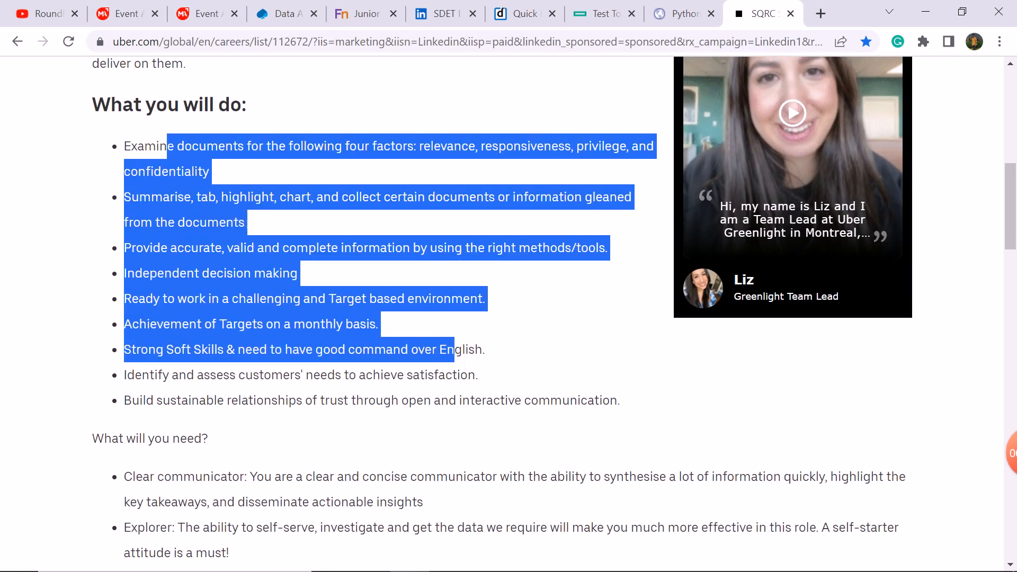
scroll("down", 3)
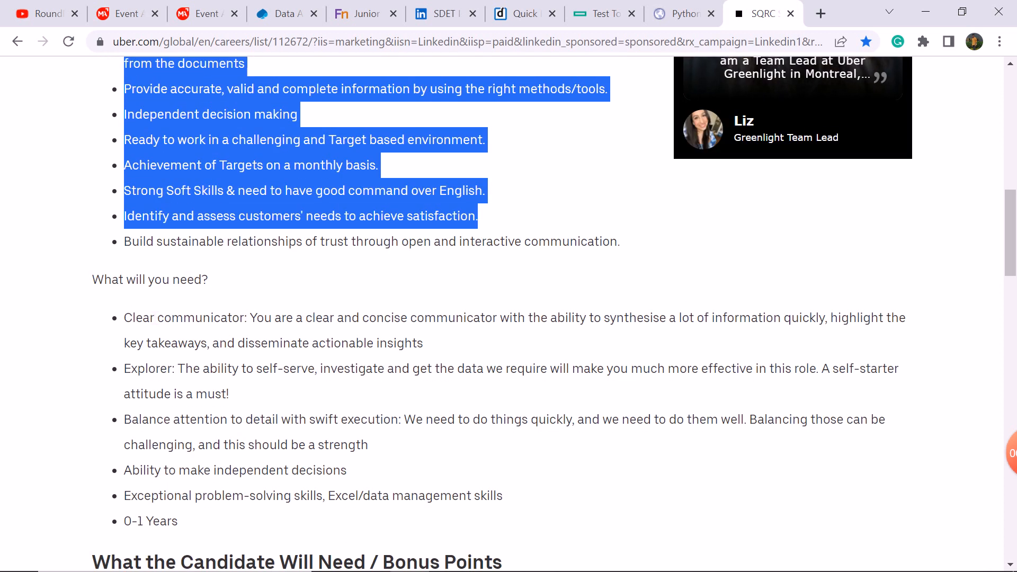
scroll("down", 3)
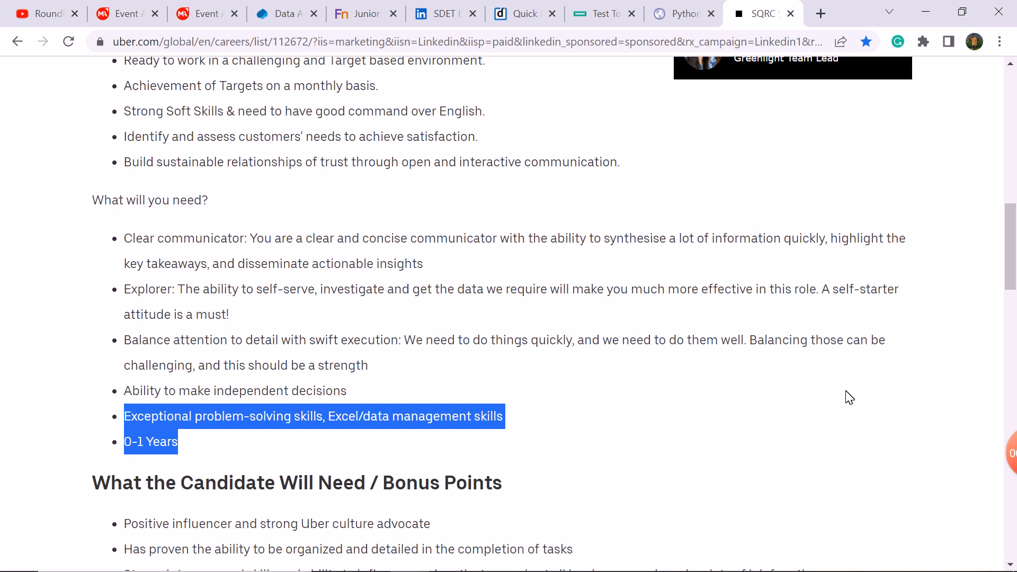
scroll("down", 3)
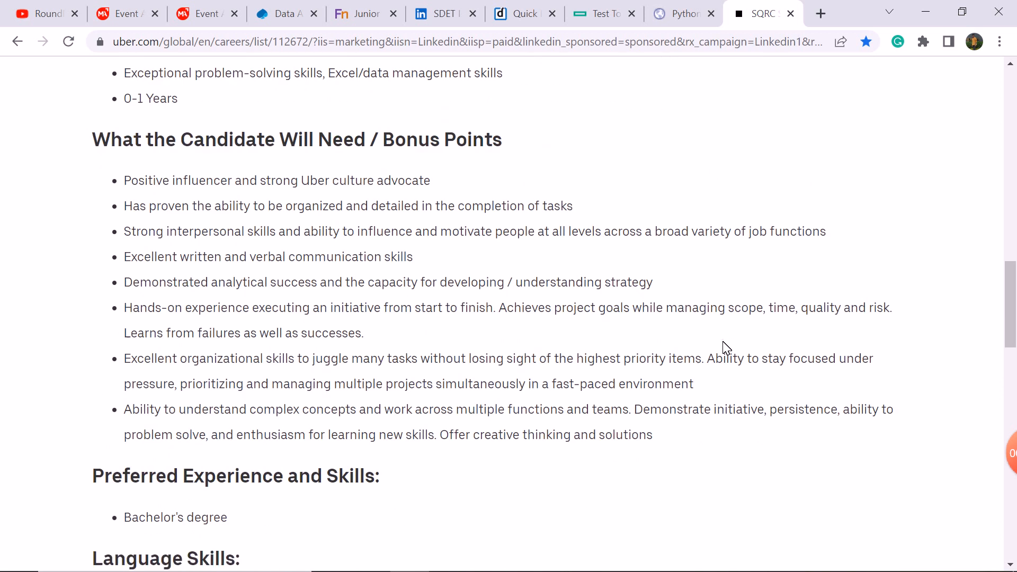
scroll("down", 3)
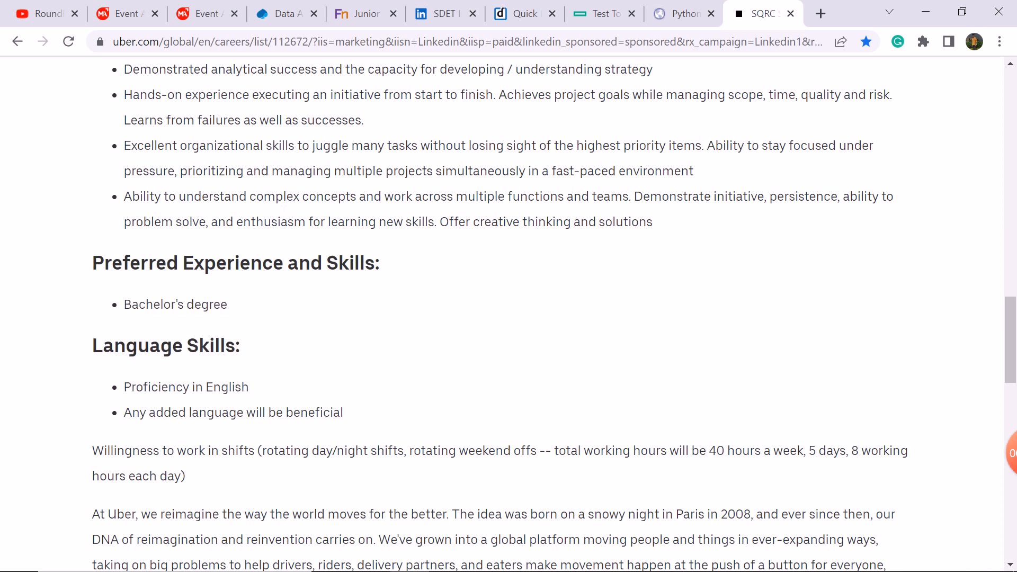
left_click(40, 13)
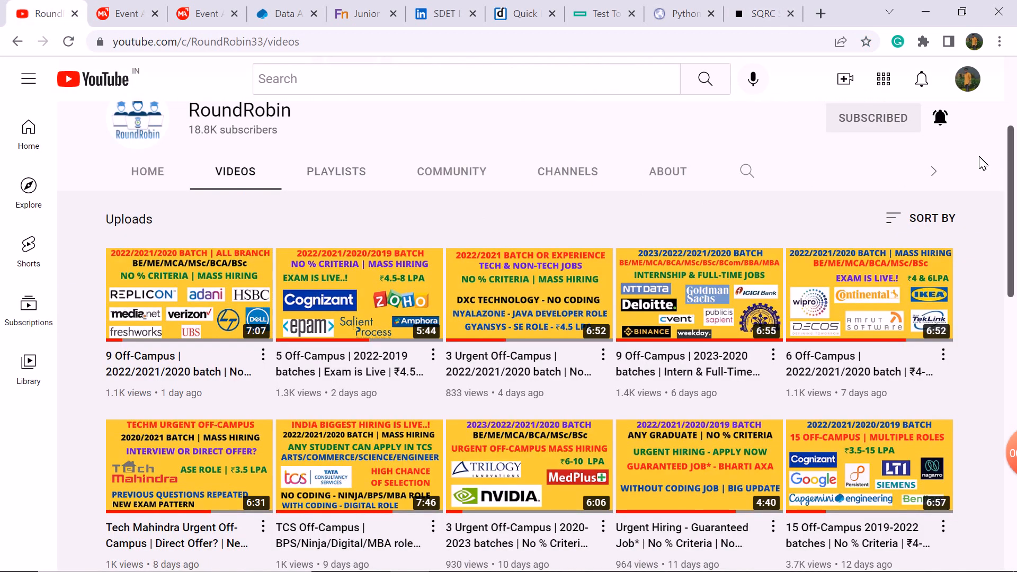
mouse_move(965, 191)
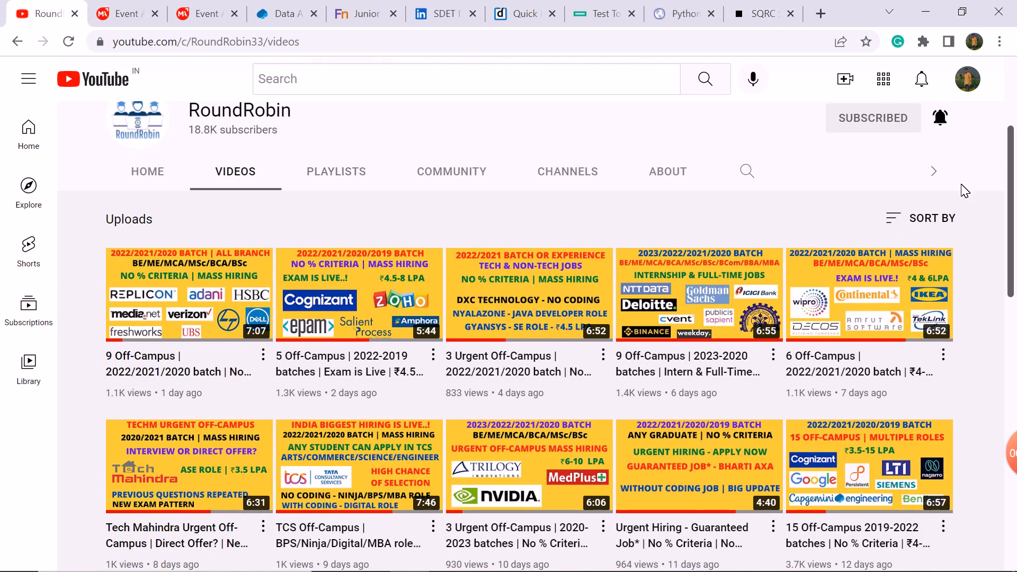